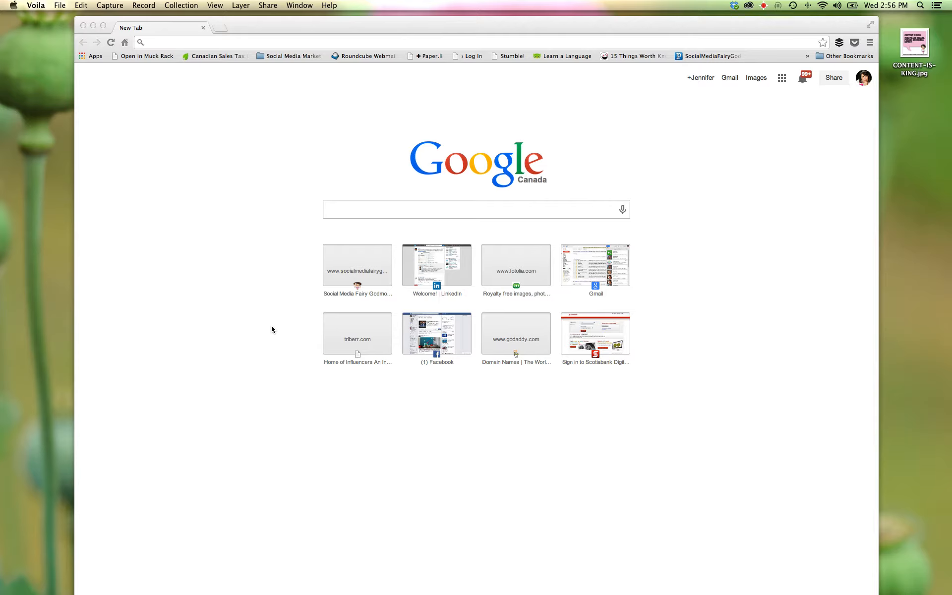
{"action": "mouse_move", "coordinate": [3, 137]}
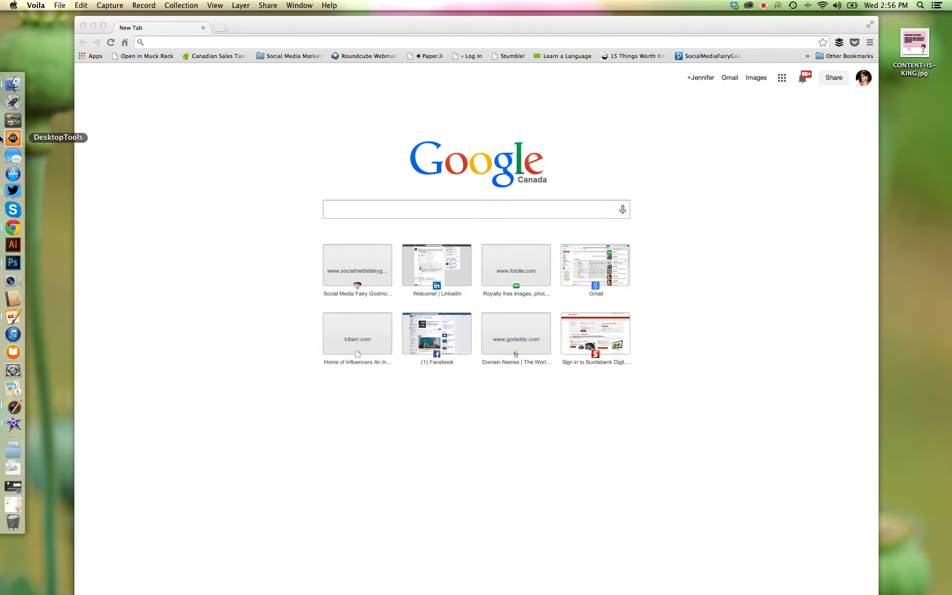
Show the Applications folder in a Finder window, with Picasa among the installed apps
{"action": "left_click", "coordinate": [9, 84]}
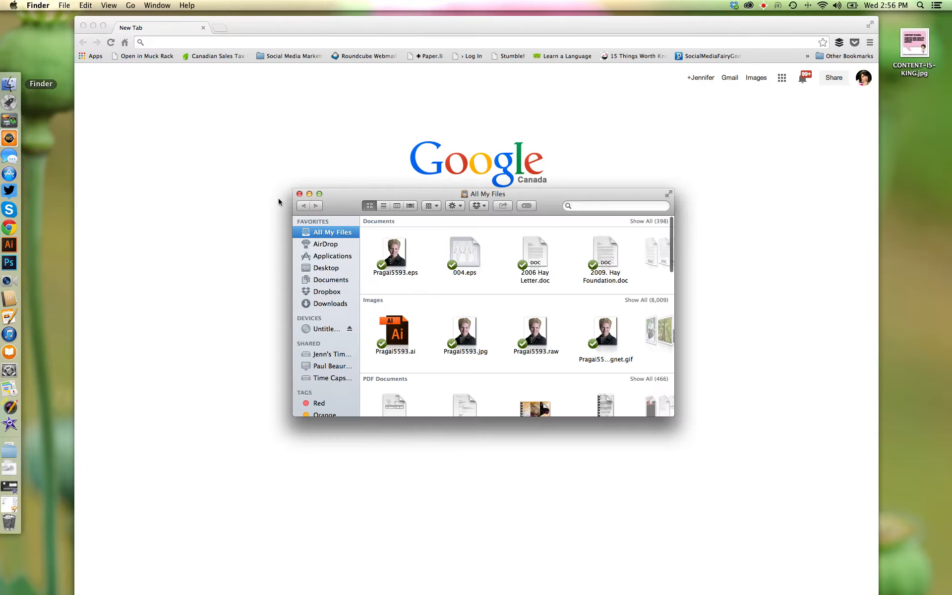
{"action": "scroll", "scroll_direction": "down", "scroll_amount": 3}
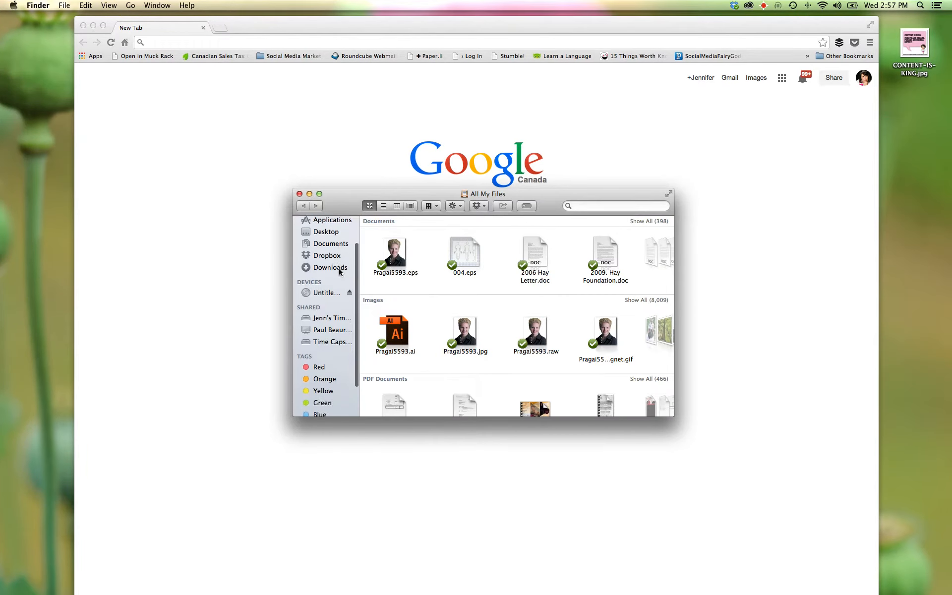
{"action": "scroll", "scroll_direction": "up", "scroll_amount": 3}
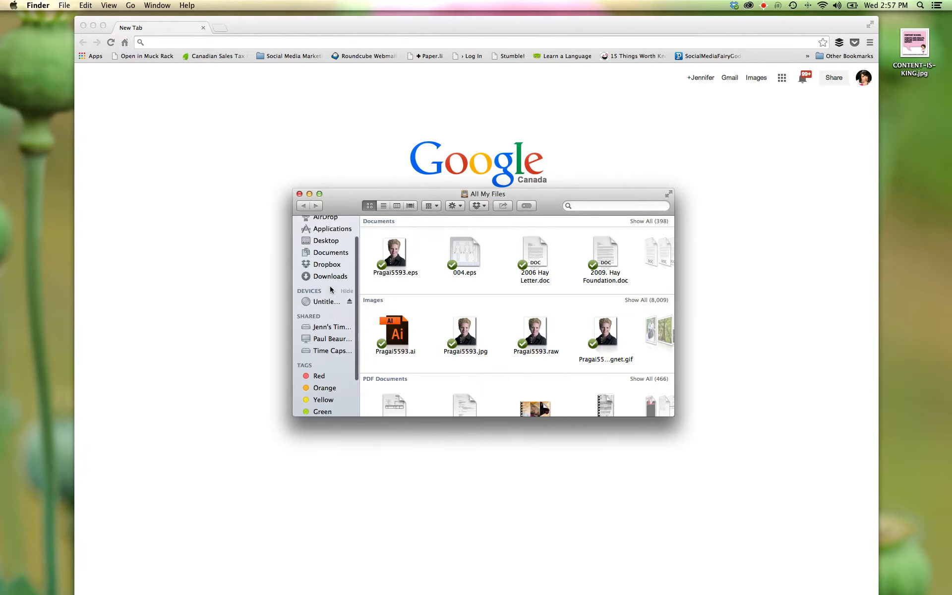
{"action": "left_click", "coordinate": [333, 240]}
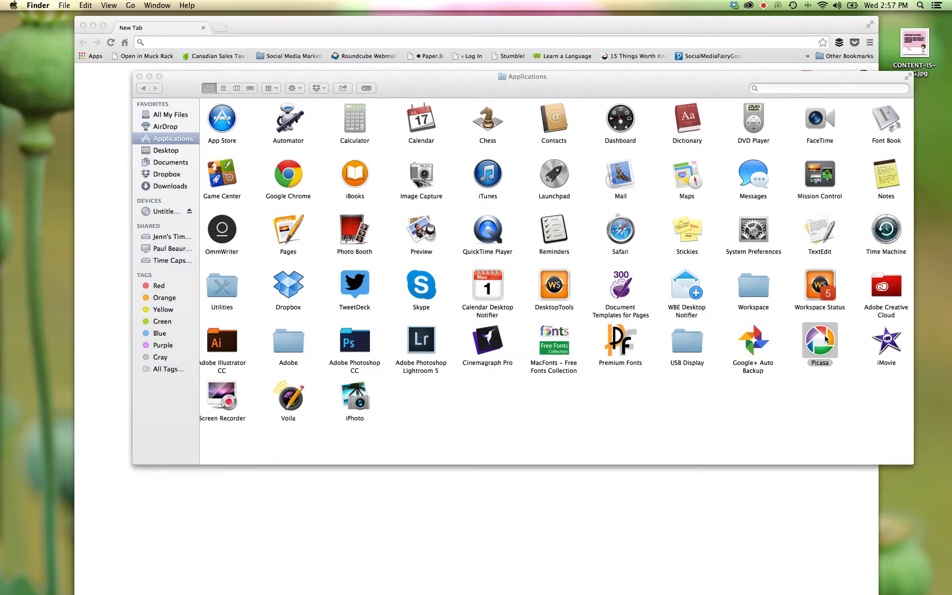
Launch Picasa and scroll its photo library to the top of the folder list
{"action": "double_click", "coordinate": [819, 340]}
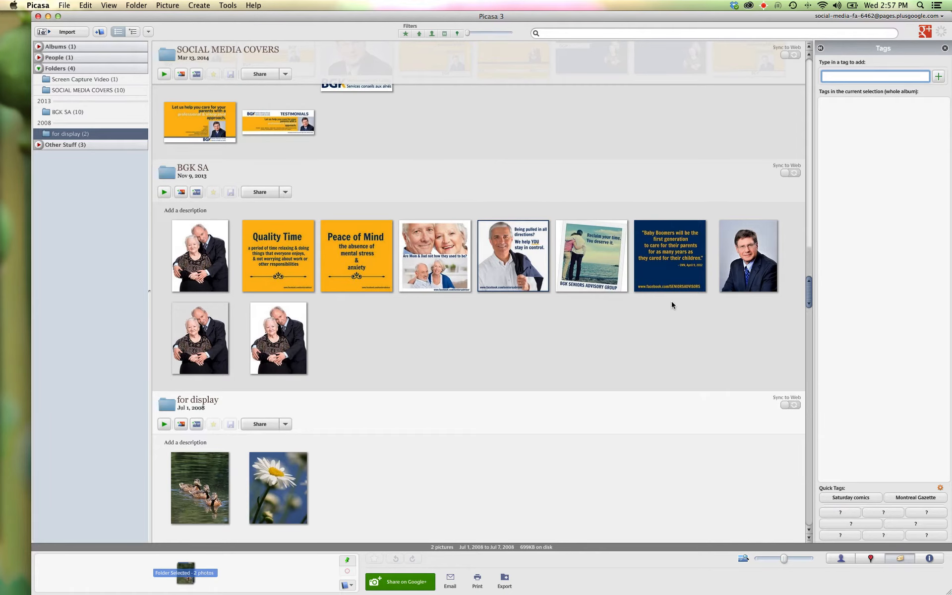
{"action": "scroll", "scroll_direction": "up", "scroll_amount": 3}
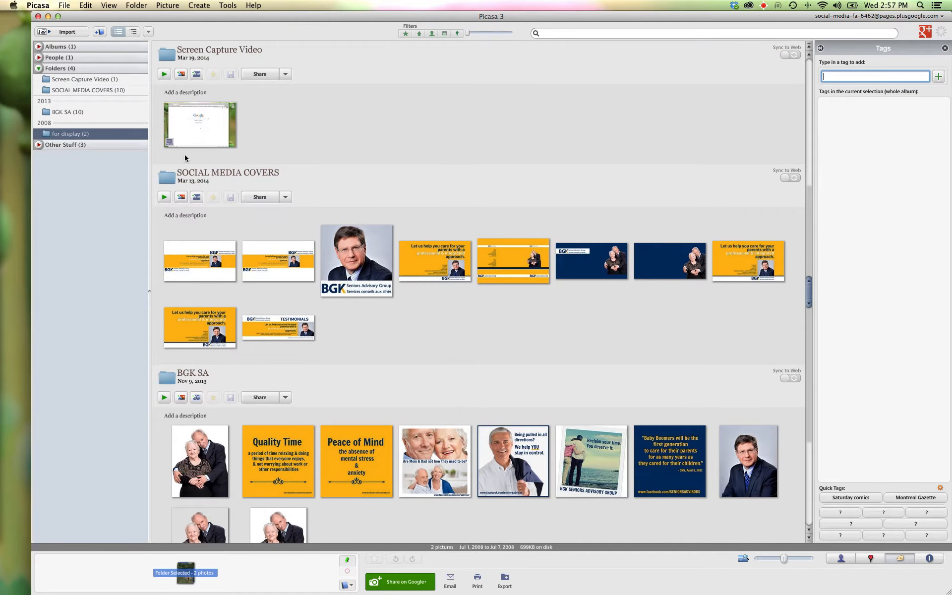
{"action": "mouse_move", "coordinate": [285, 87]}
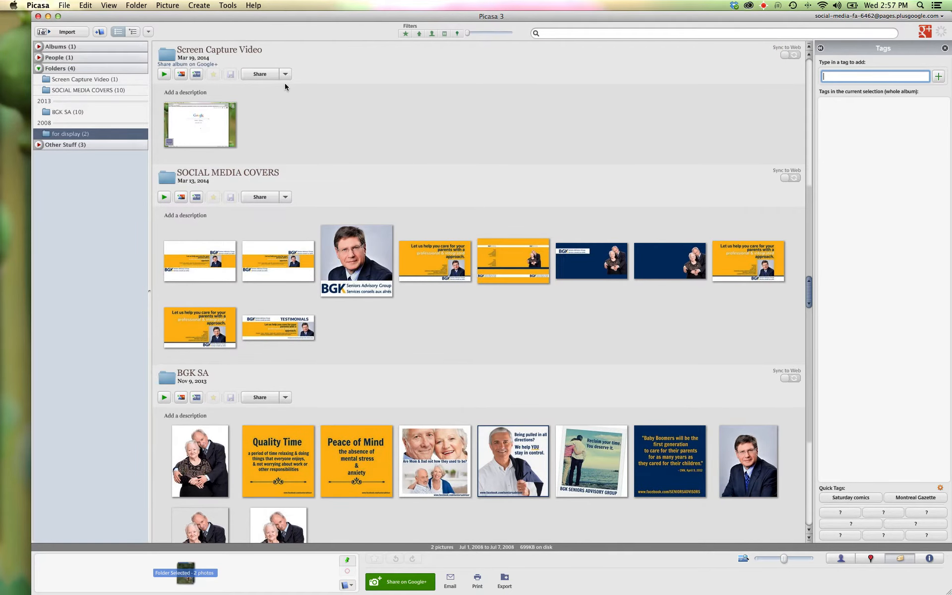
{"action": "mouse_move", "coordinate": [66, 32]}
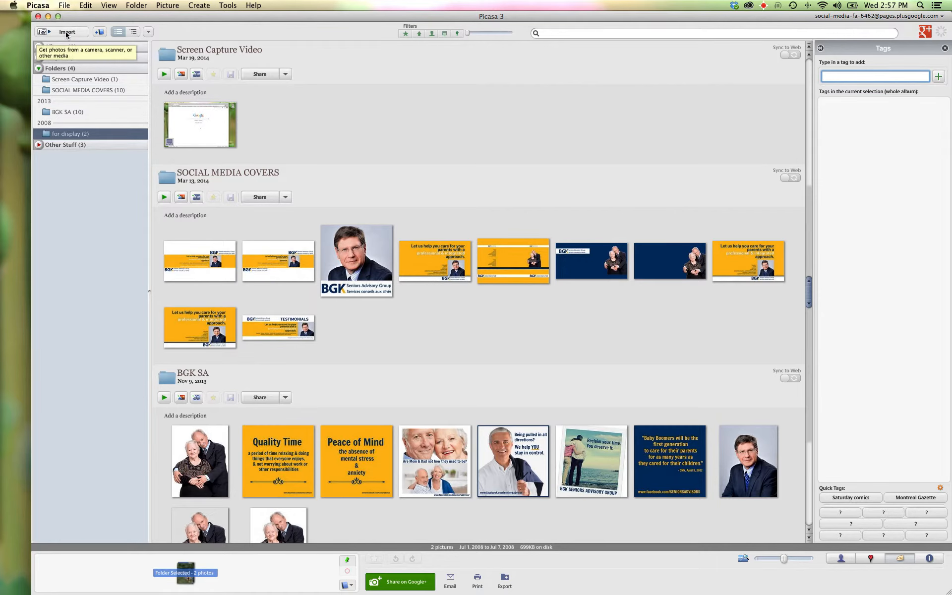
Start an import from Untitled Disc and select the daisy field photo pic3.jpg
{"action": "left_click", "coordinate": [66, 32]}
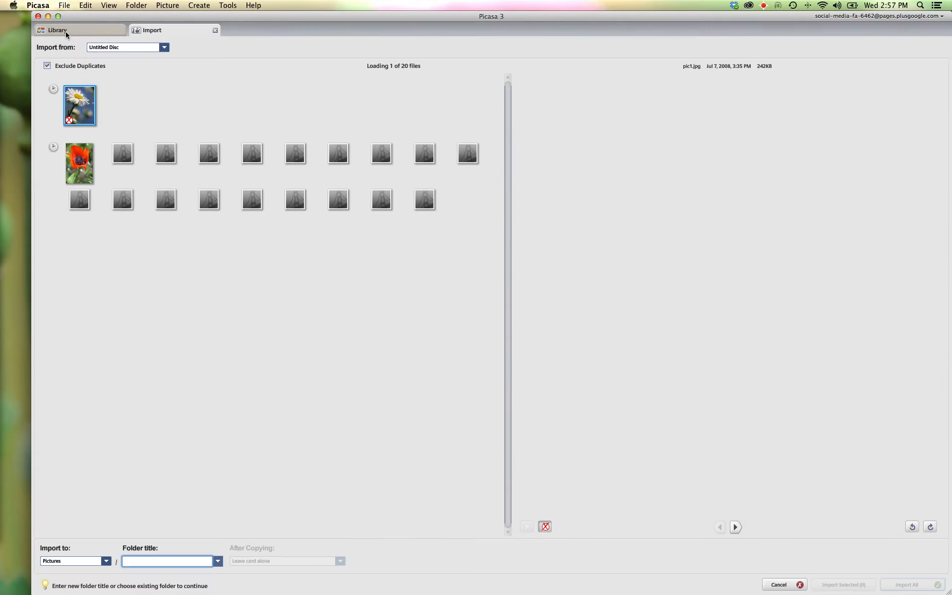
{"action": "mouse_move", "coordinate": [175, 100]}
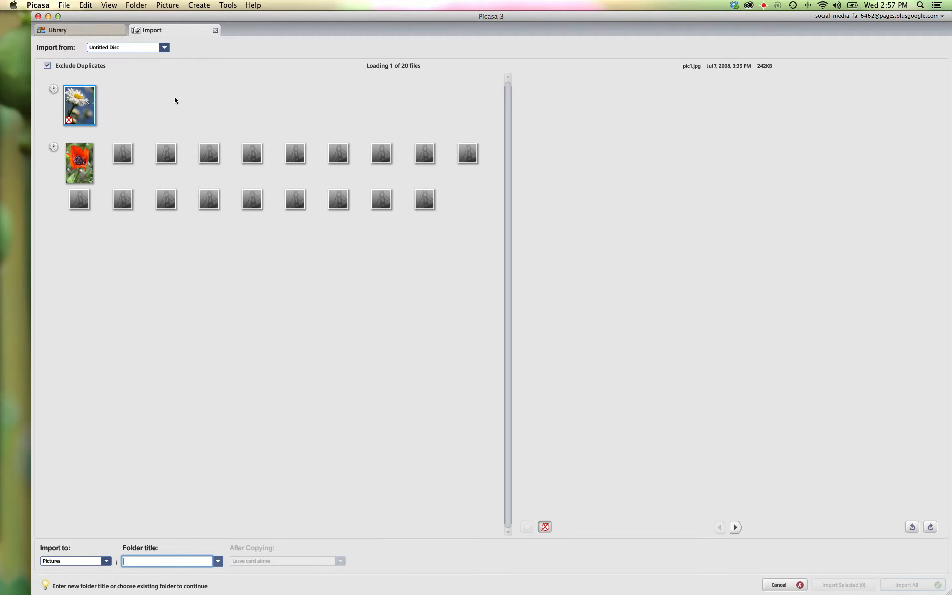
{"action": "mouse_move", "coordinate": [299, 155]}
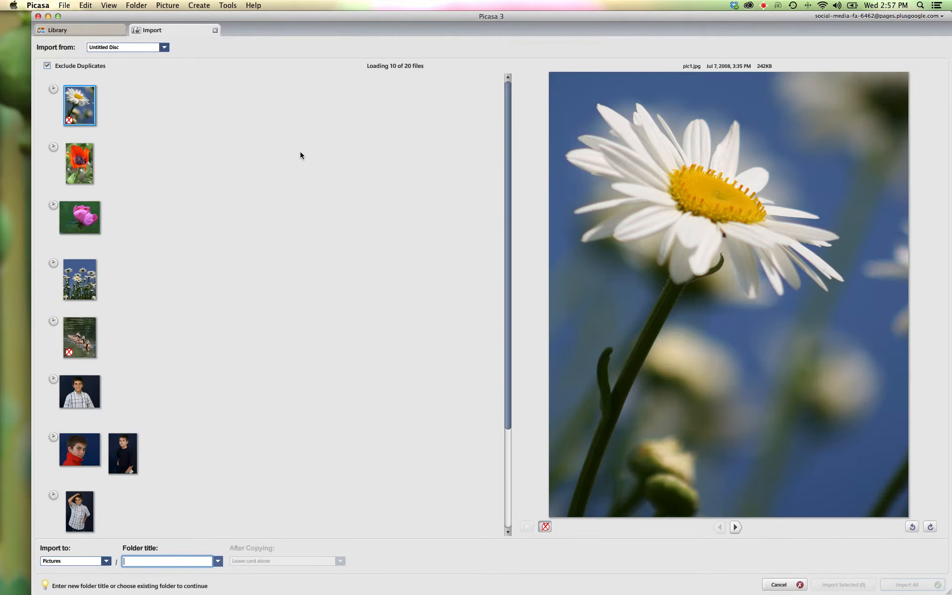
{"action": "scroll", "scroll_direction": "down", "scroll_amount": 3}
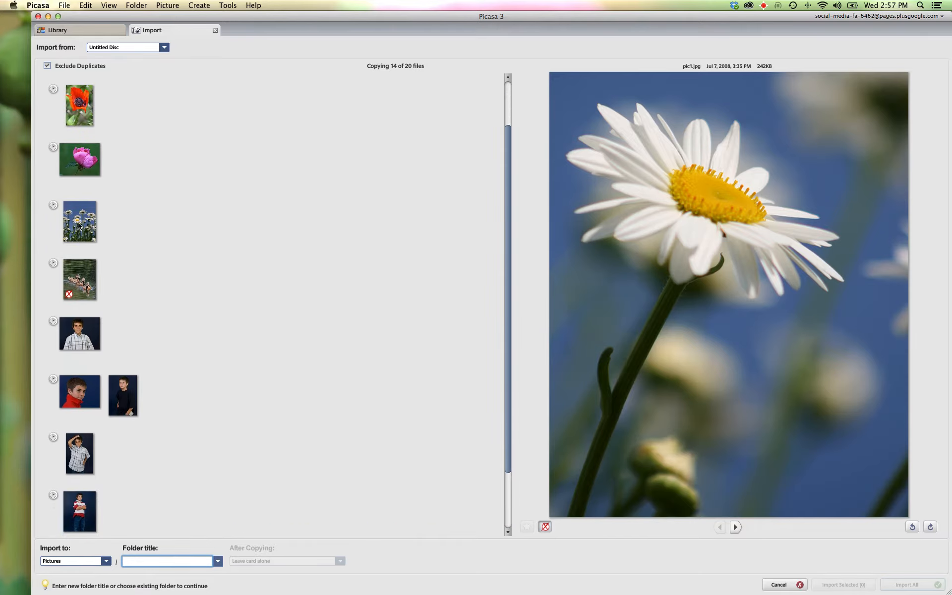
{"action": "left_click", "coordinate": [79, 221]}
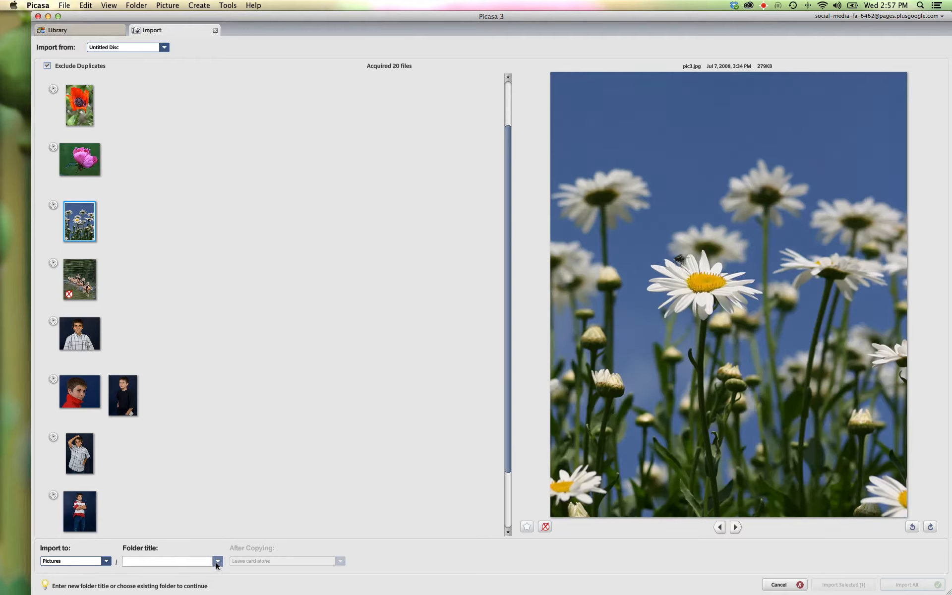
Set the import folder title to today's date, 2014-03-19
{"action": "left_click", "coordinate": [166, 560]}
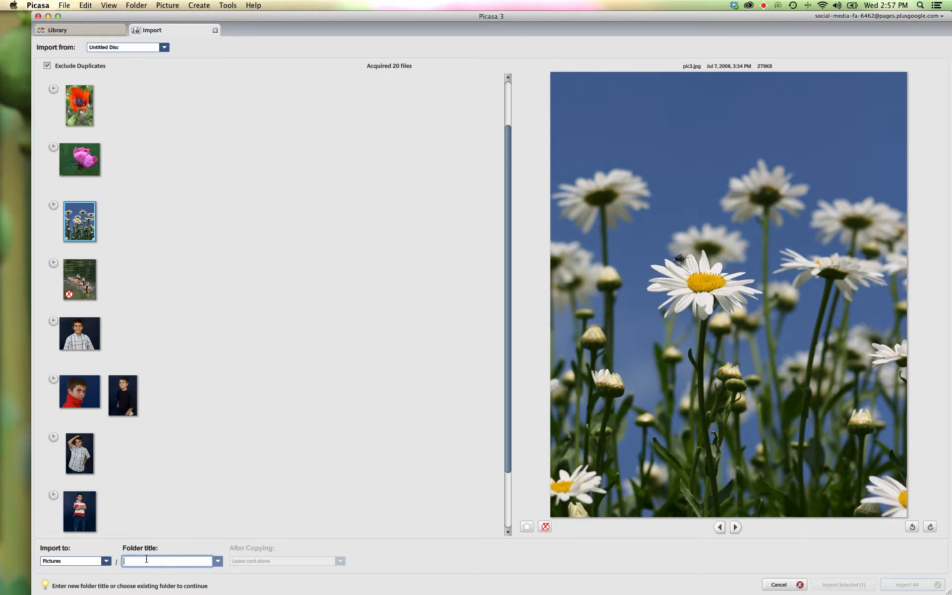
{"action": "left_click", "coordinate": [217, 560]}
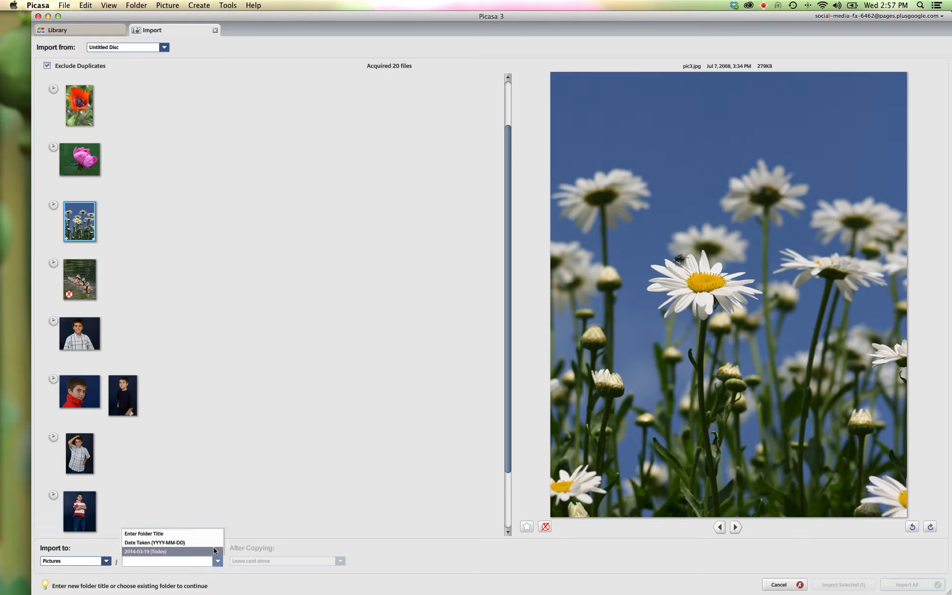
{"action": "left_click", "coordinate": [145, 552]}
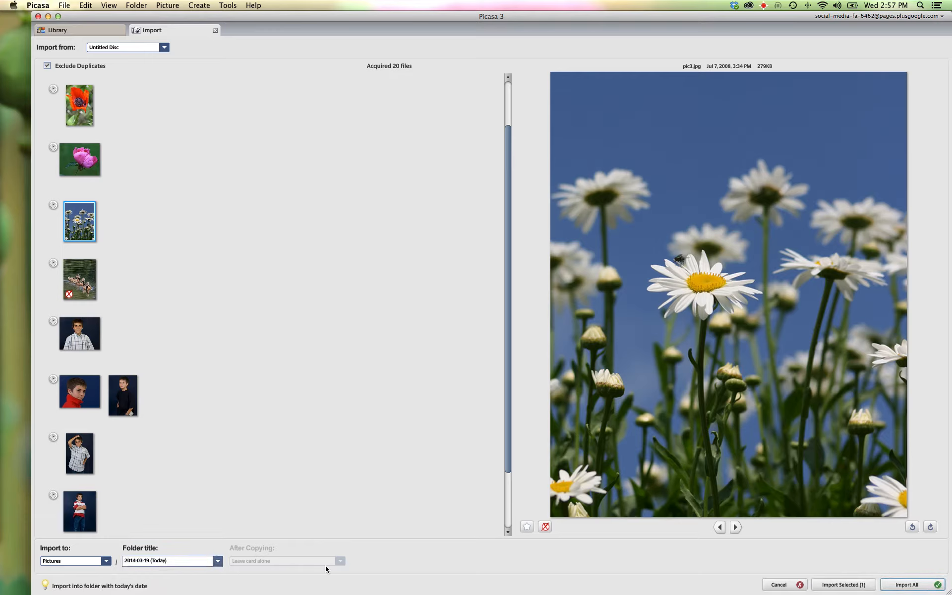
{"action": "mouse_move", "coordinate": [896, 577]}
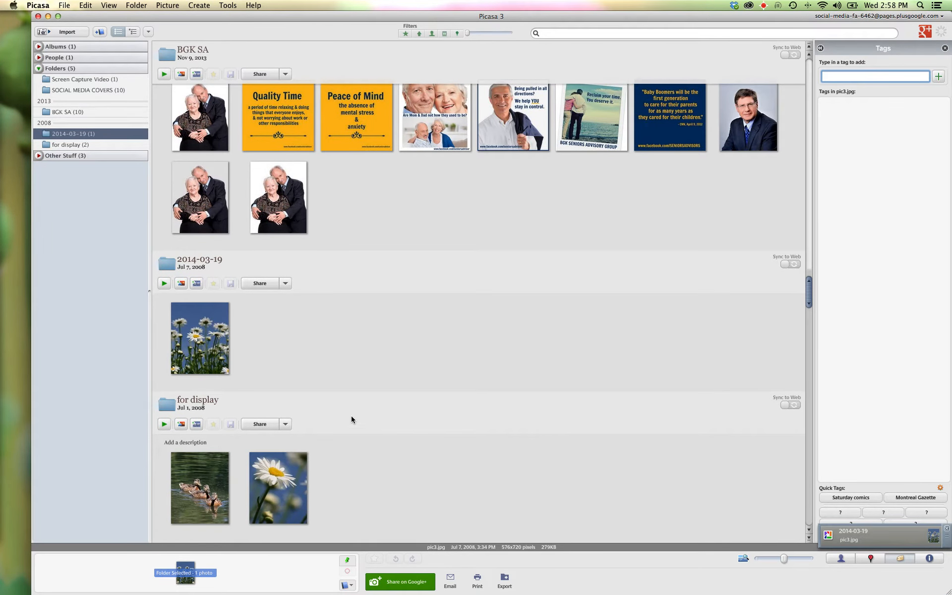
View the daisy photo on its own with the Tags panel shown beside it via View > Tags
{"action": "double_click", "coordinate": [199, 339]}
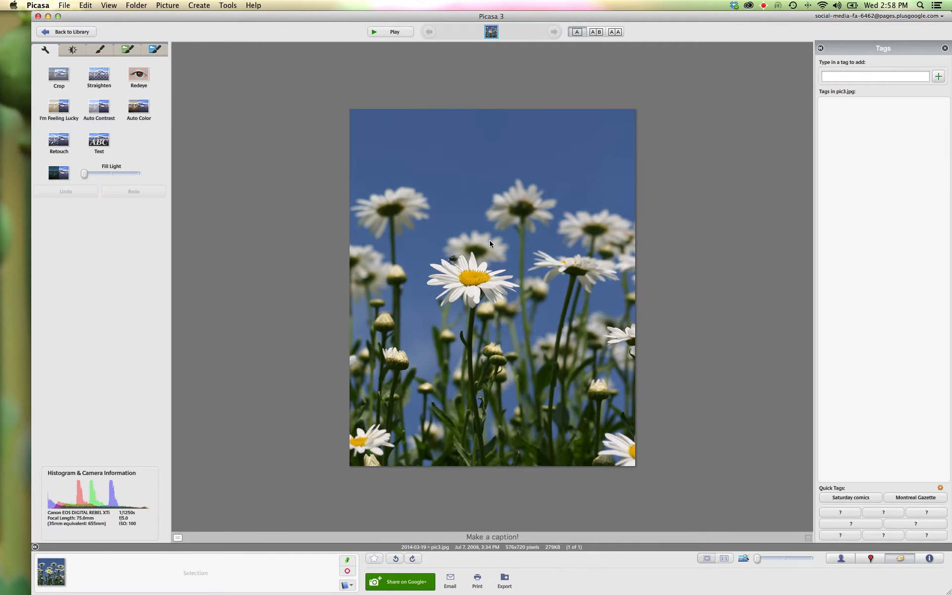
{"action": "mouse_move", "coordinate": [809, 162]}
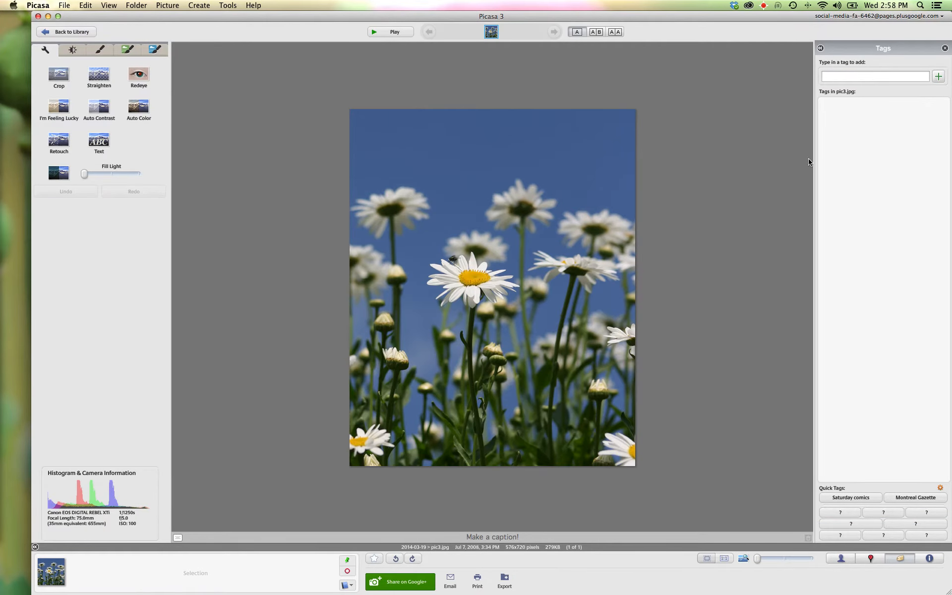
{"action": "mouse_move", "coordinate": [753, 213]}
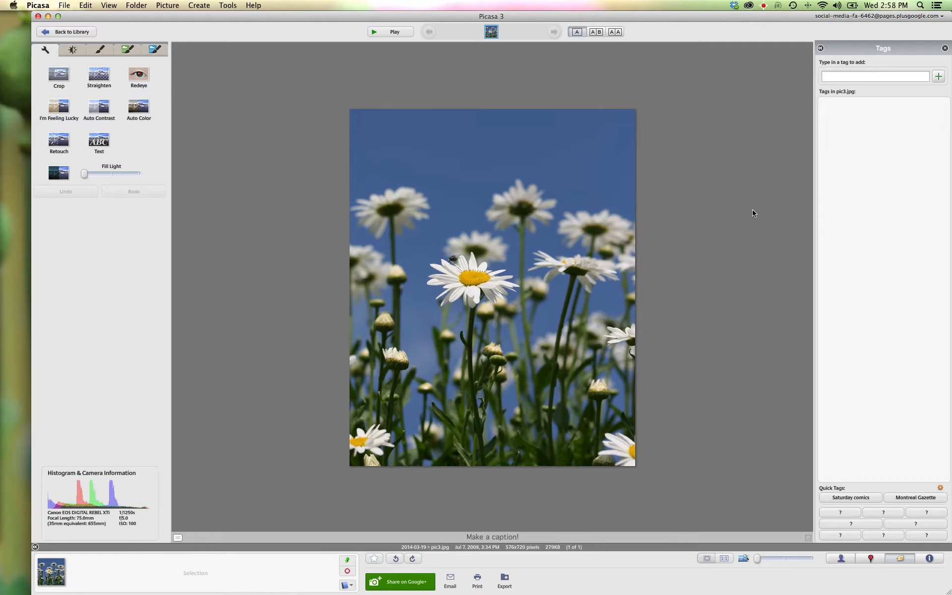
{"action": "mouse_move", "coordinate": [782, 77]}
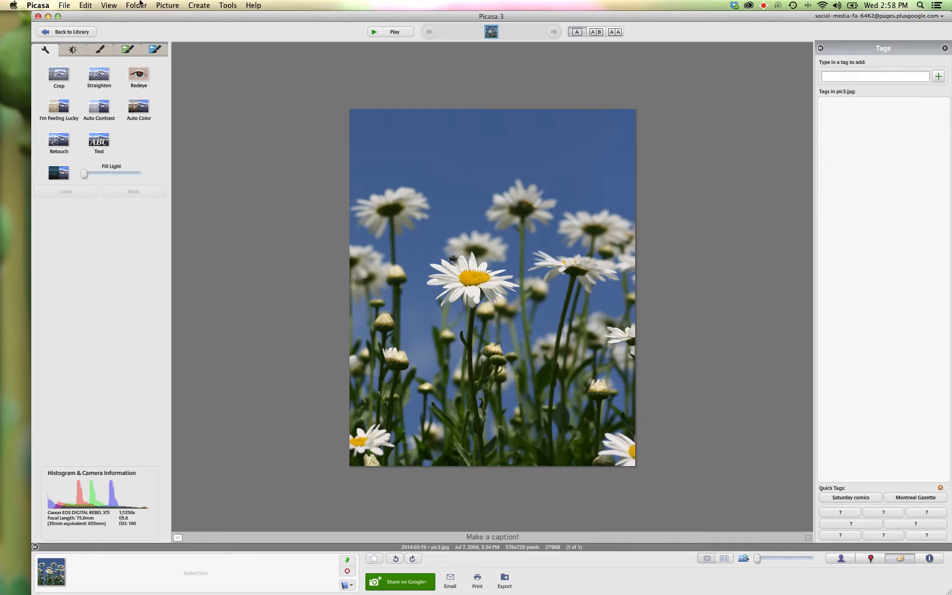
{"action": "left_click", "coordinate": [109, 5]}
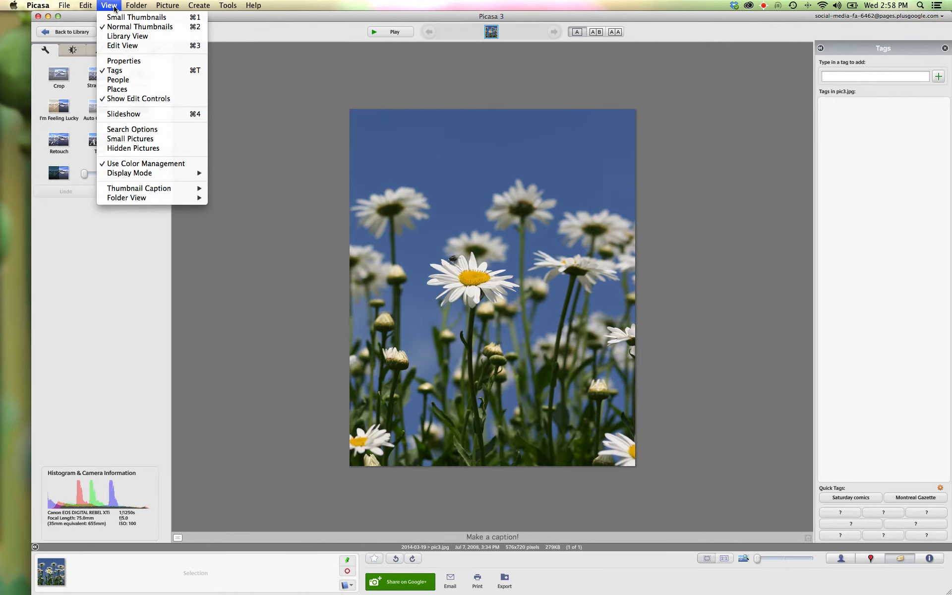
{"action": "left_click", "coordinate": [114, 70]}
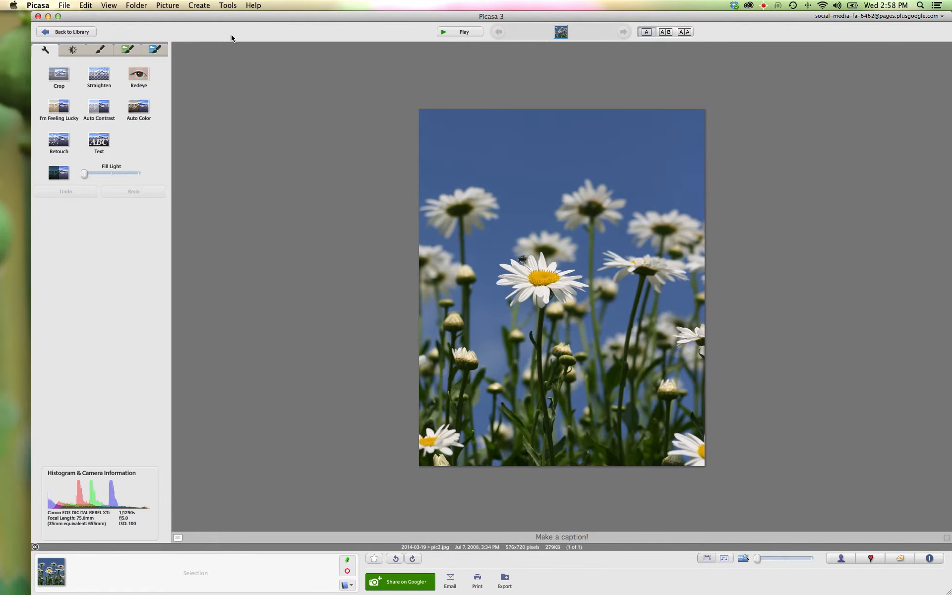
{"action": "left_click", "coordinate": [109, 5]}
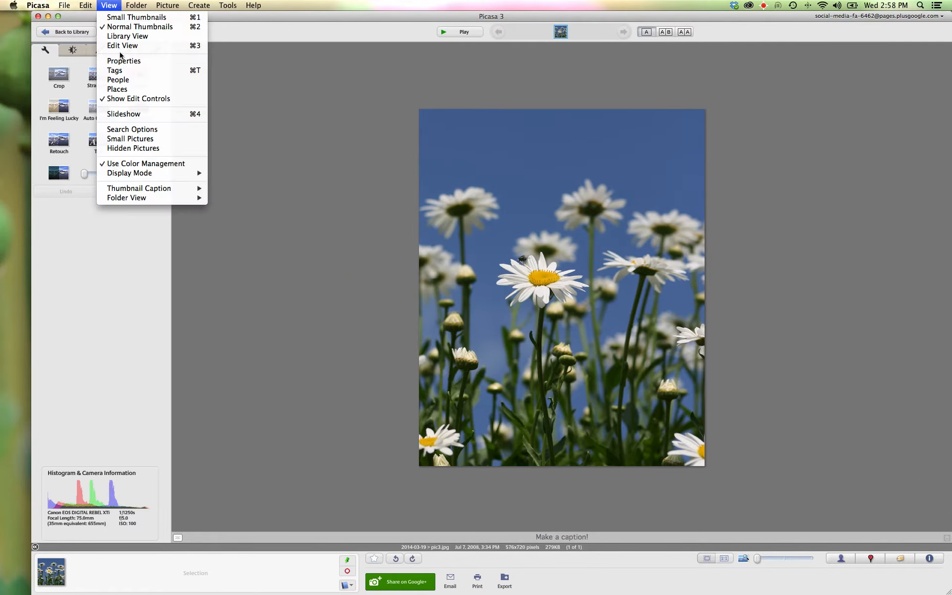
{"action": "left_click", "coordinate": [114, 71]}
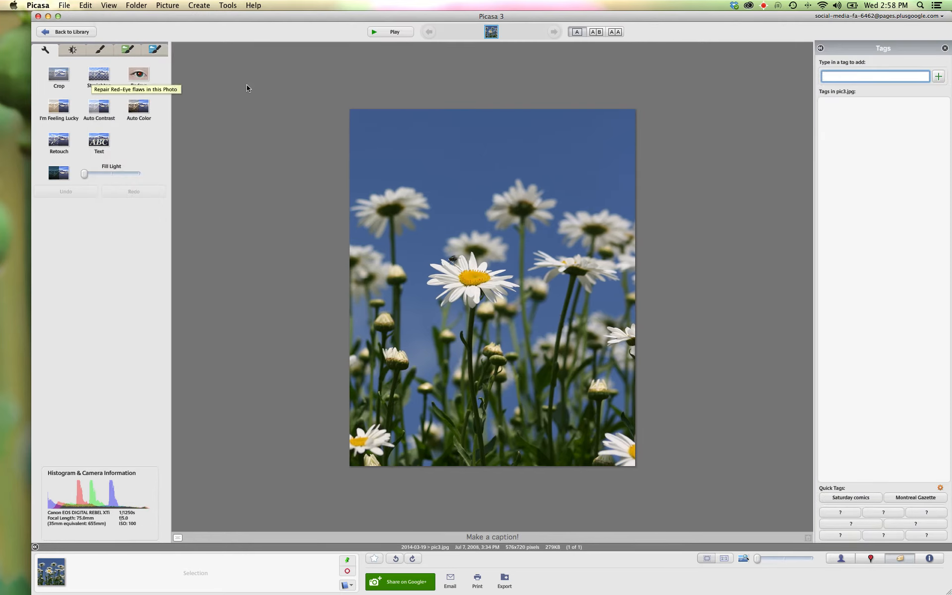
{"action": "mouse_move", "coordinate": [861, 76]}
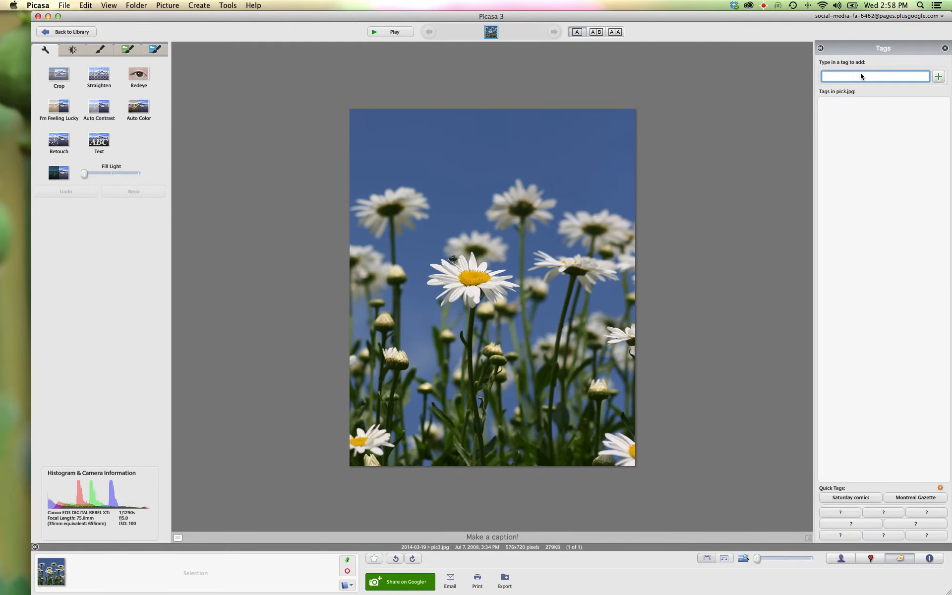
{"action": "mouse_move", "coordinate": [870, 185]}
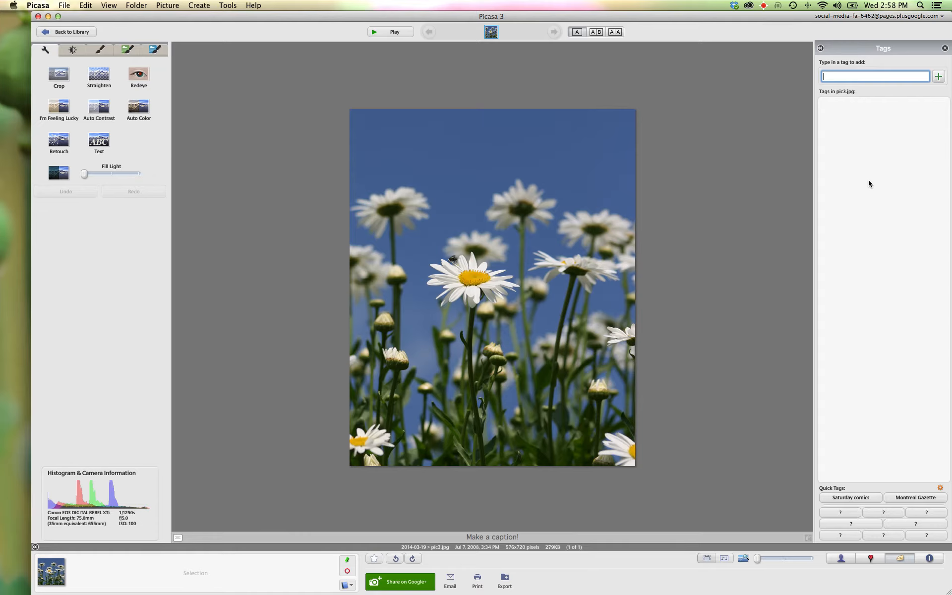
{"action": "mouse_move", "coordinate": [541, 247]}
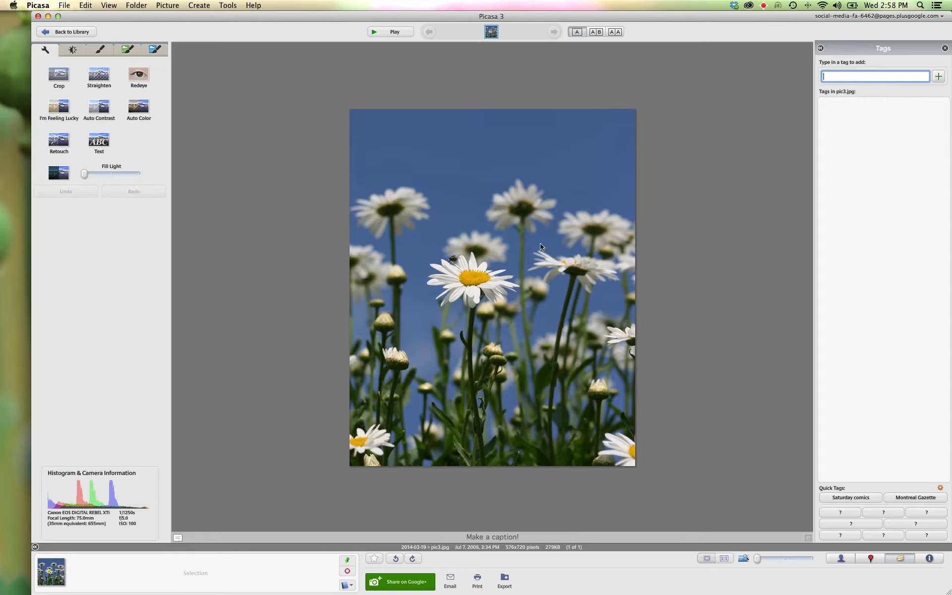
{"action": "mouse_move", "coordinate": [588, 207]}
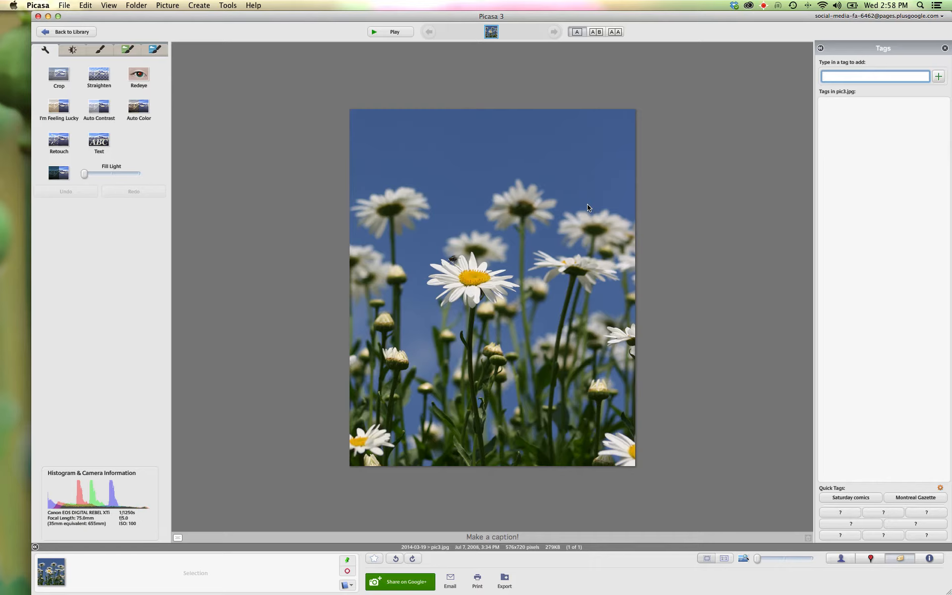
Add tags daisies, margeurites, Jennifer Frezza, KaZa Multimedia, Montreal, flowers, fly, insect, white, blooms, june
{"action": "type", "text": "d"}
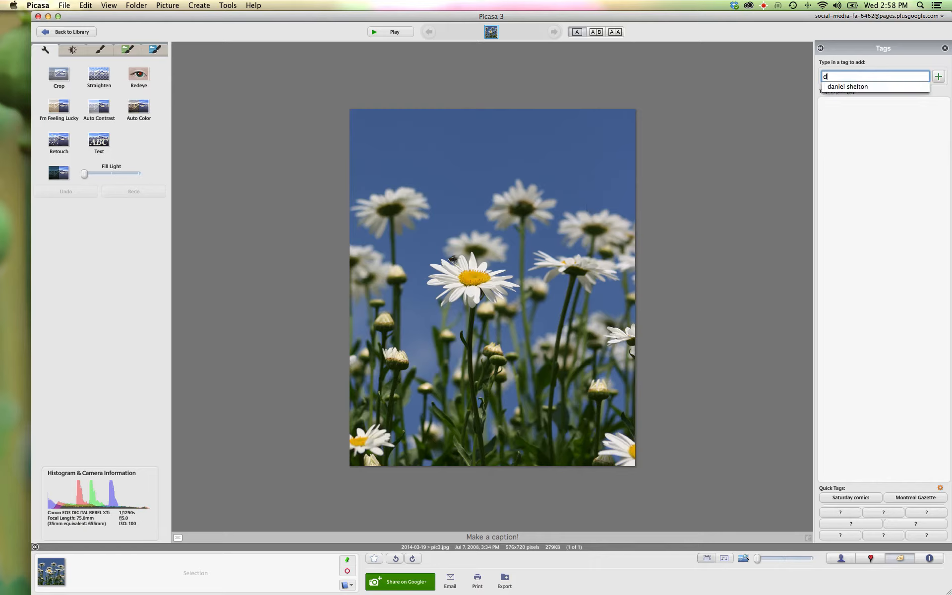
{"action": "type", "text": "aisies"}
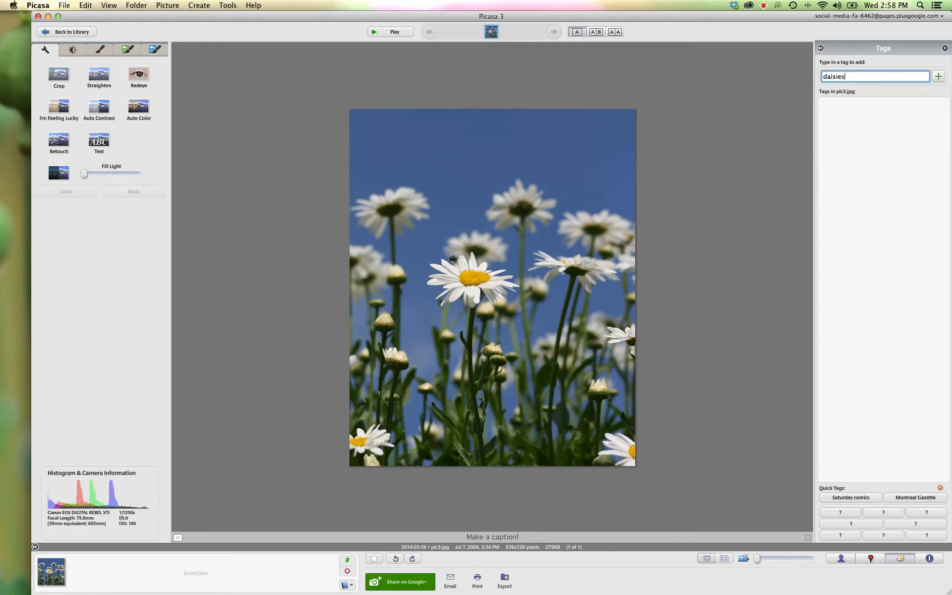
{"action": "type", "text": ", marg"}
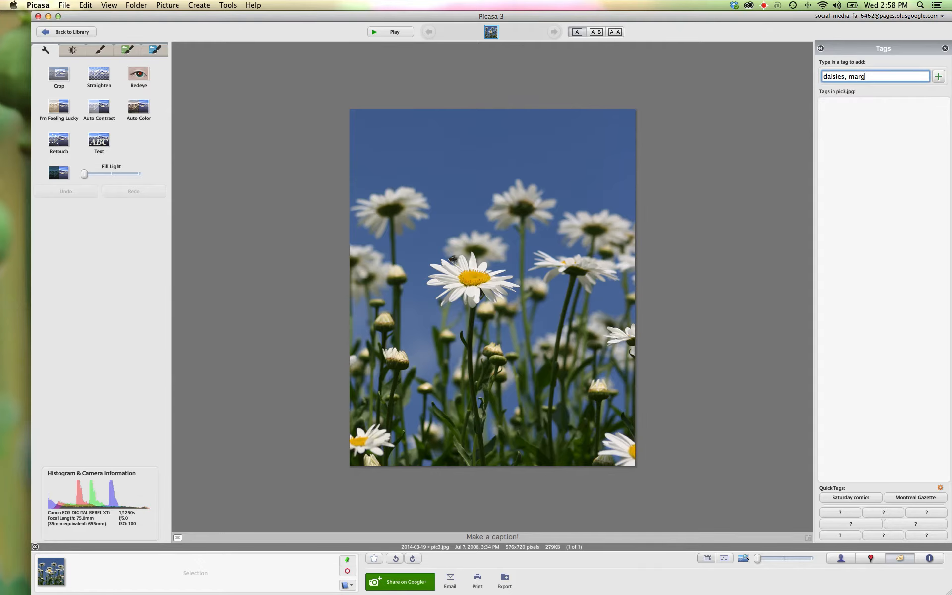
{"action": "type", "text": "eurites"}
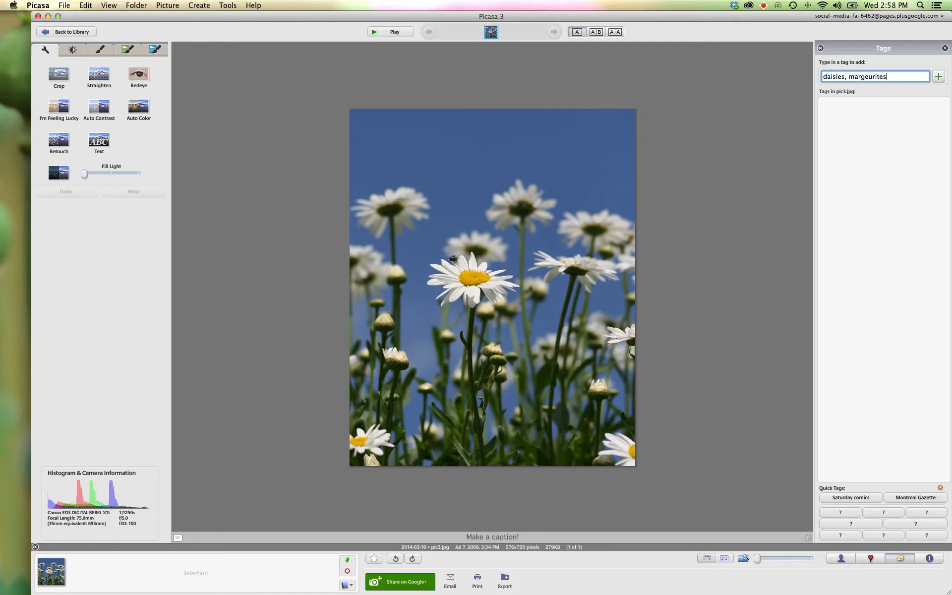
{"action": "type", "text": ", Jennifer"}
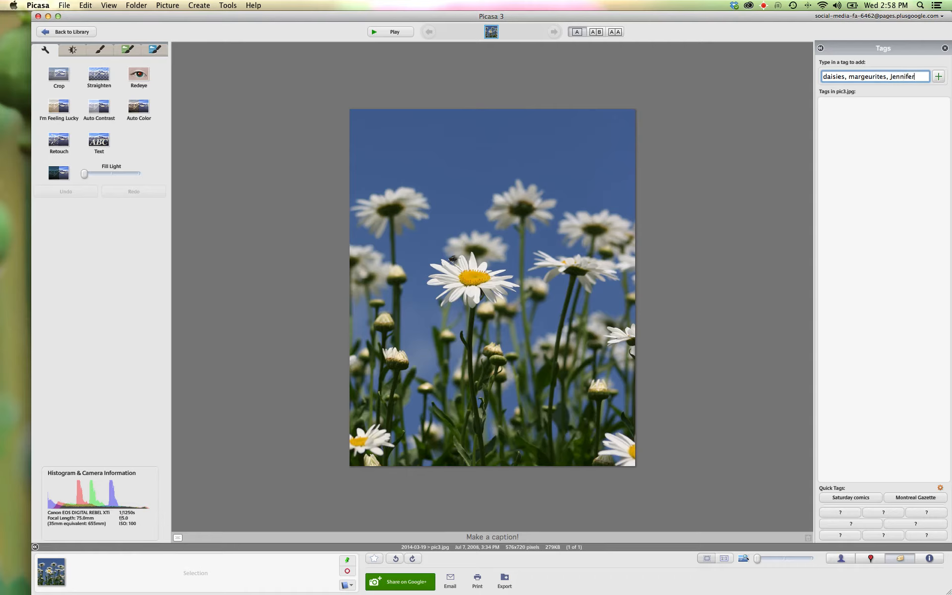
{"action": "type", "text": "Frezza,"}
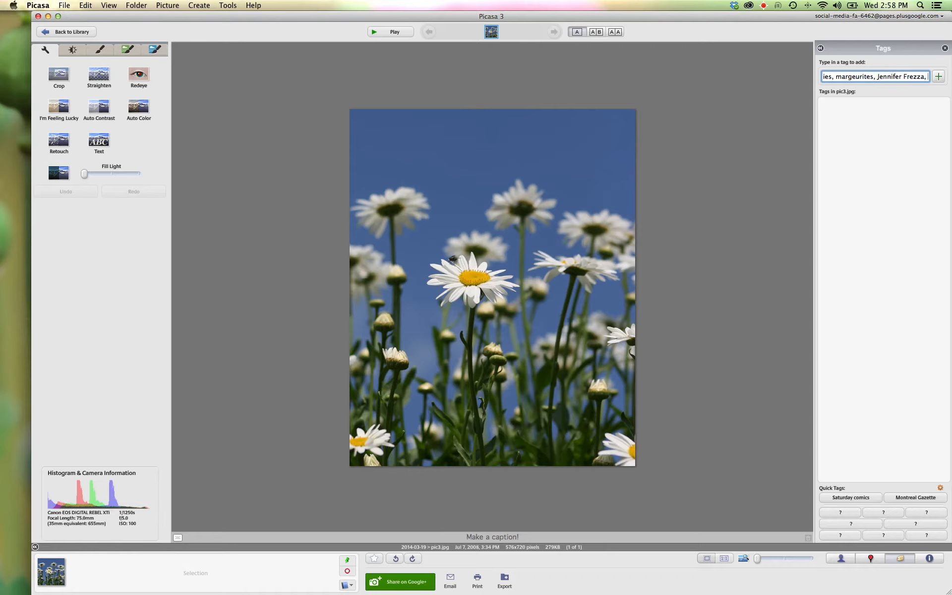
{"action": "type", "text": "KaZa"}
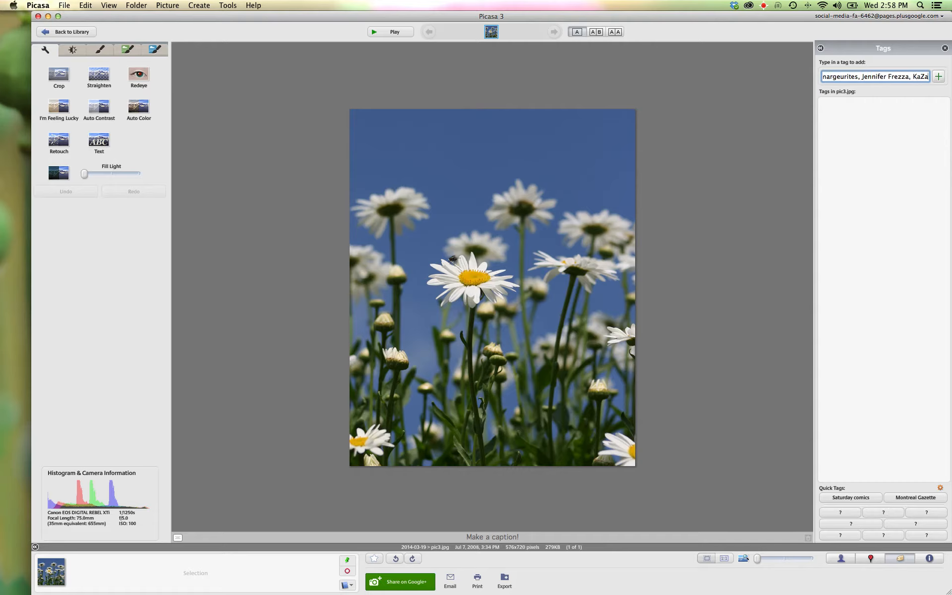
{"action": "type", "text": "Multimedia, Montreal,"}
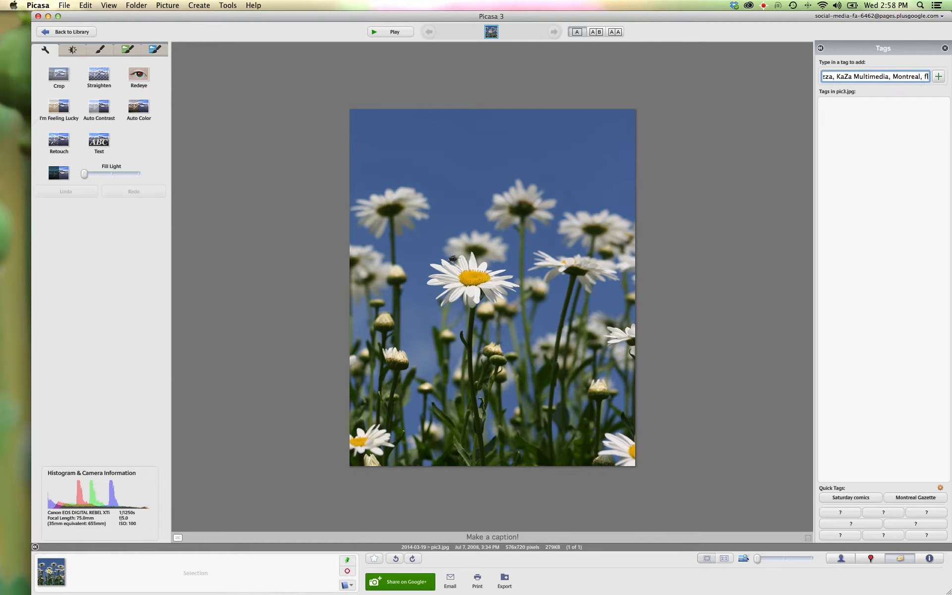
{"action": "type", "text": "flowers,"}
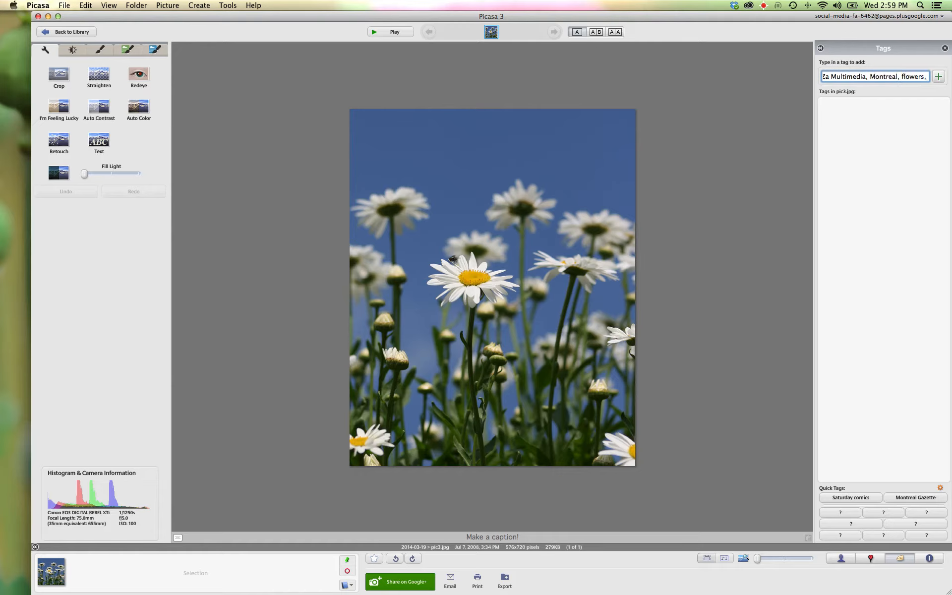
{"action": "type", "text": "fly,"}
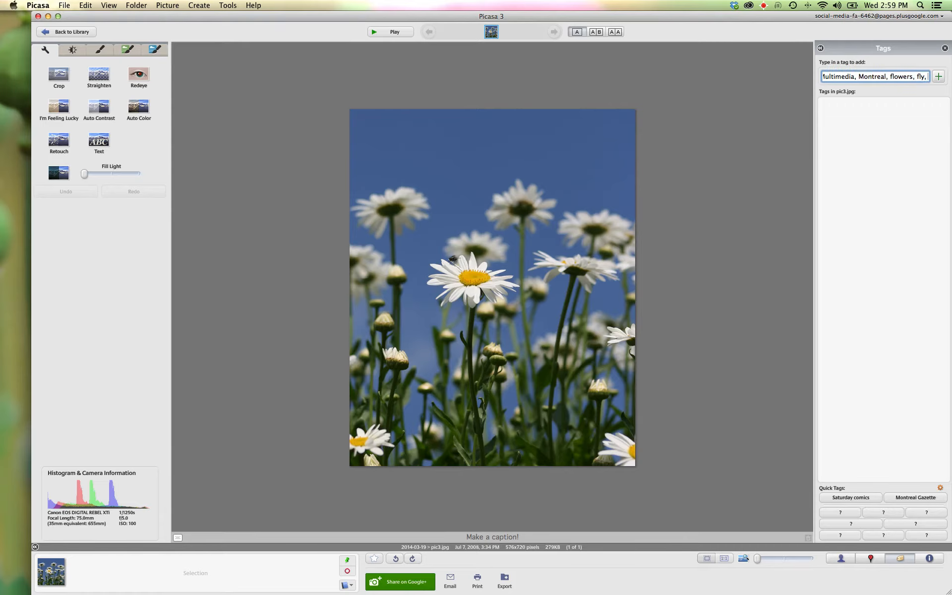
{"action": "type", "text": "insect, white,"}
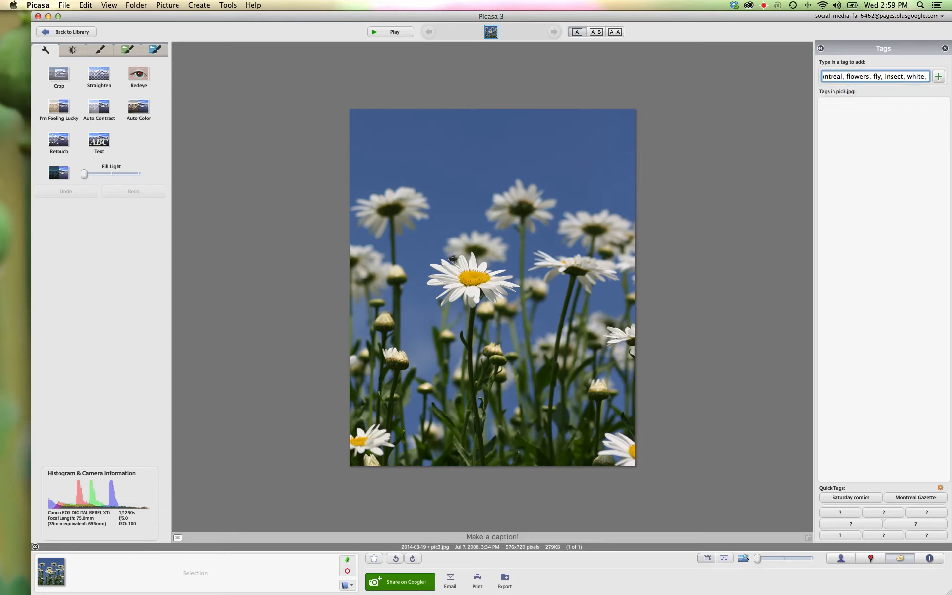
{"action": "type", "text": "blooms, ju"}
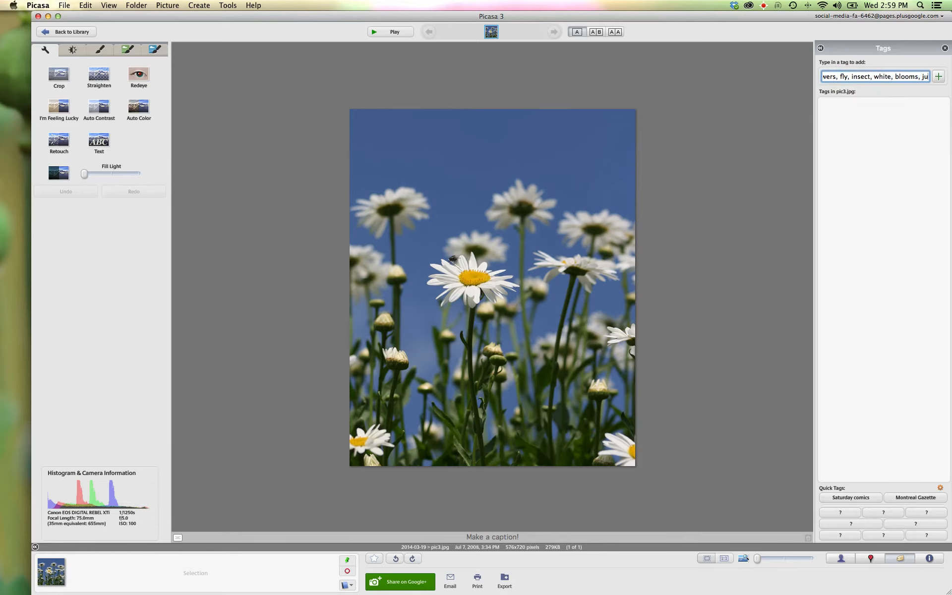
{"action": "type", "text": "june,"}
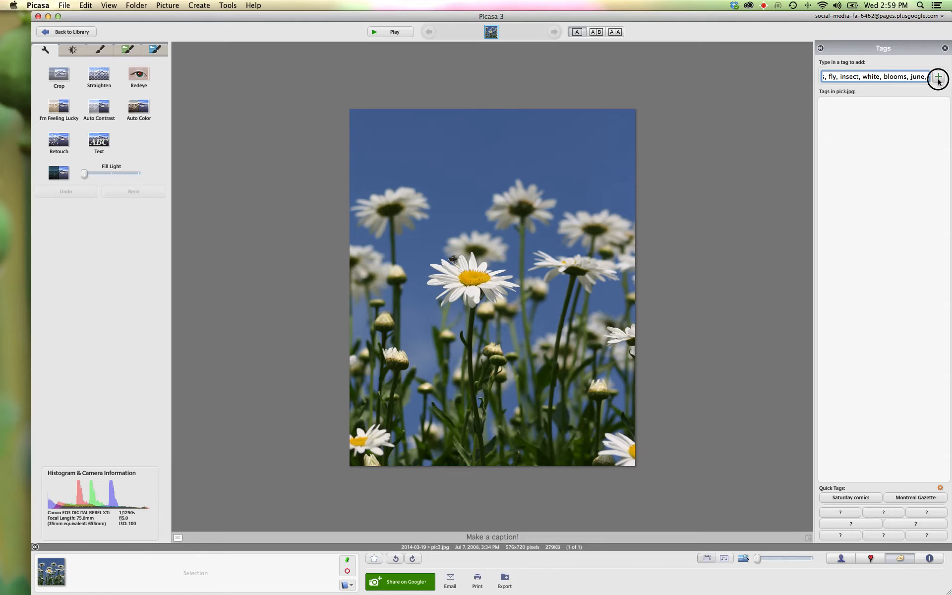
{"action": "left_click", "coordinate": [937, 77]}
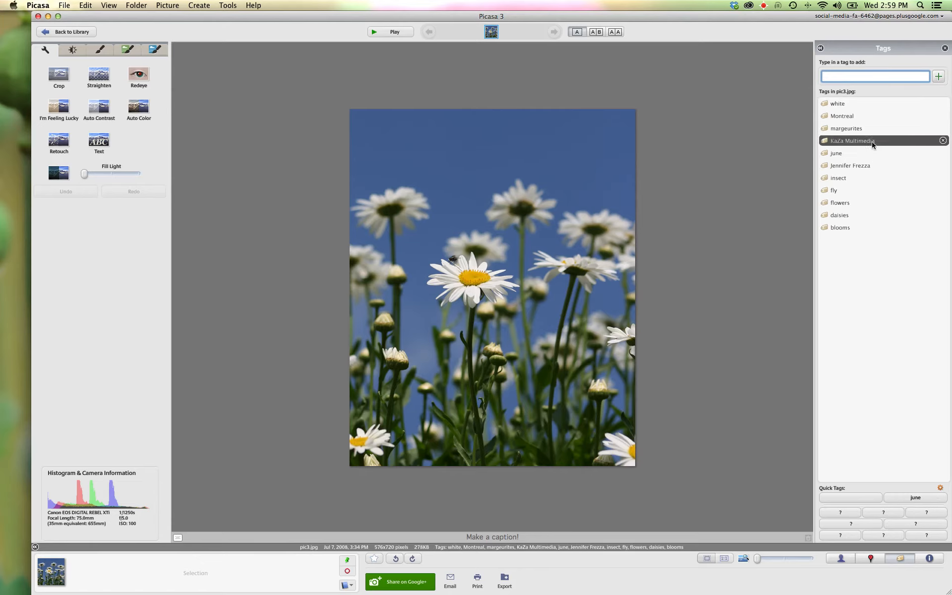
{"action": "type", "text": "www."}
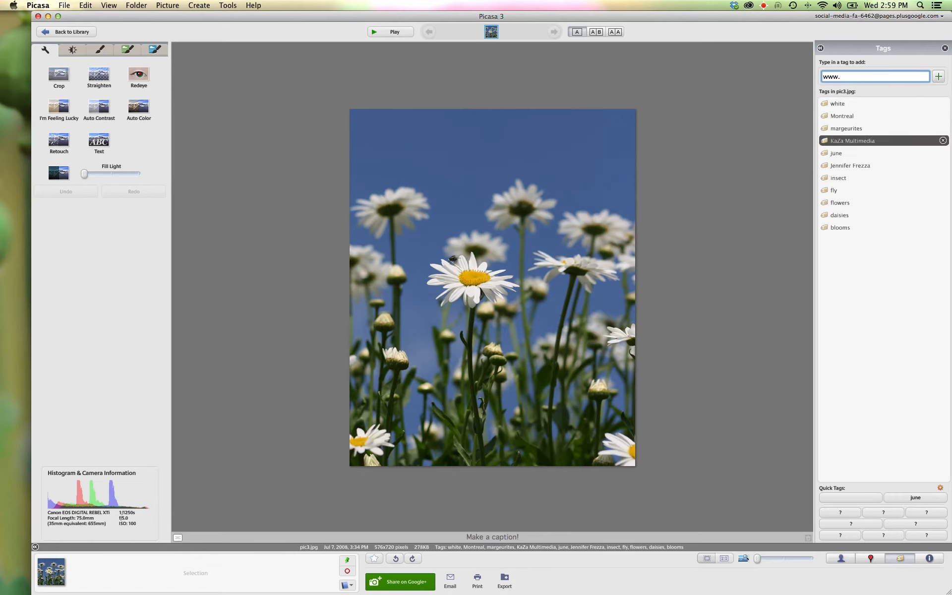
{"action": "type", "text": "socialmedi"}
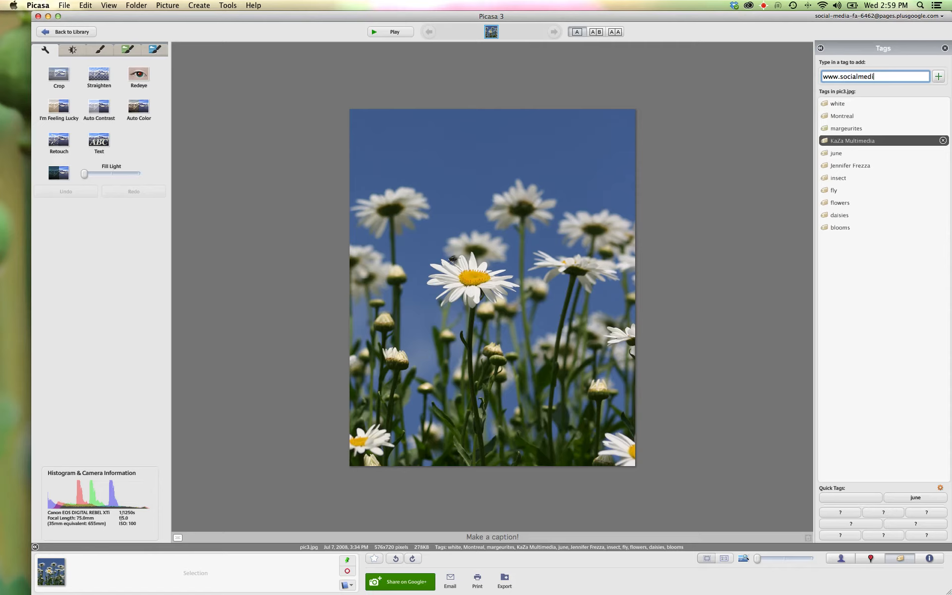
{"action": "type", "text": "afairygodm"}
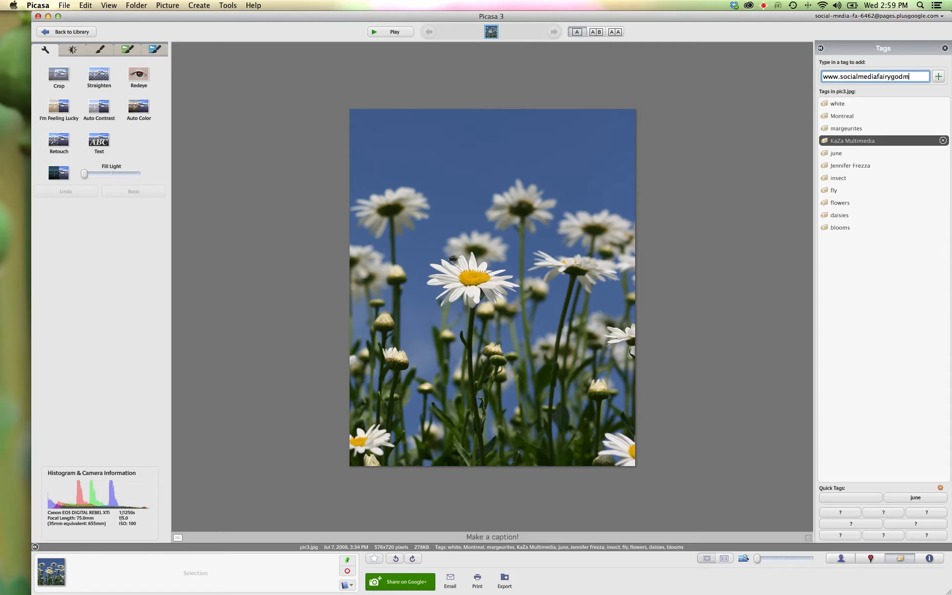
{"action": "type", "text": "to"}
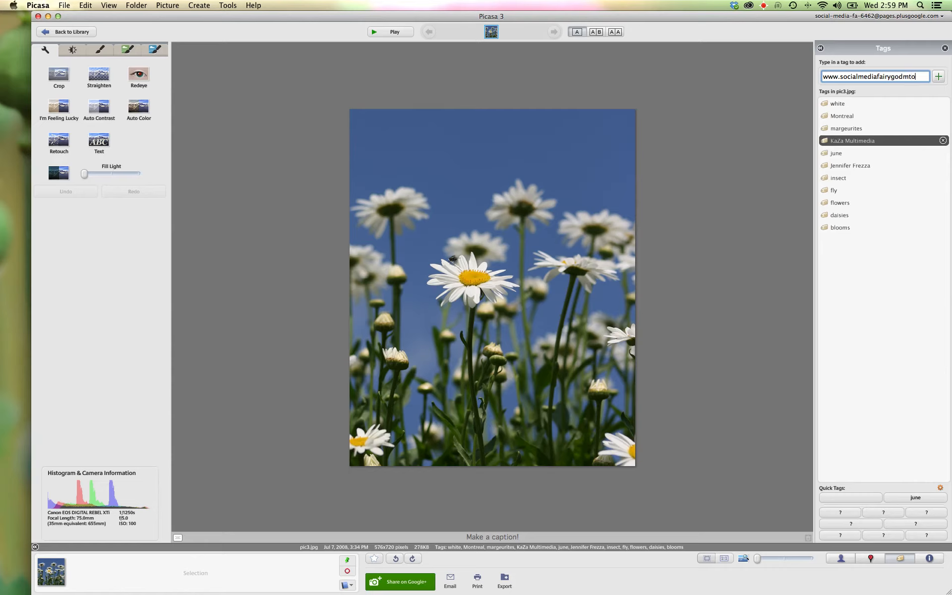
{"action": "type", "text": "other.com"}
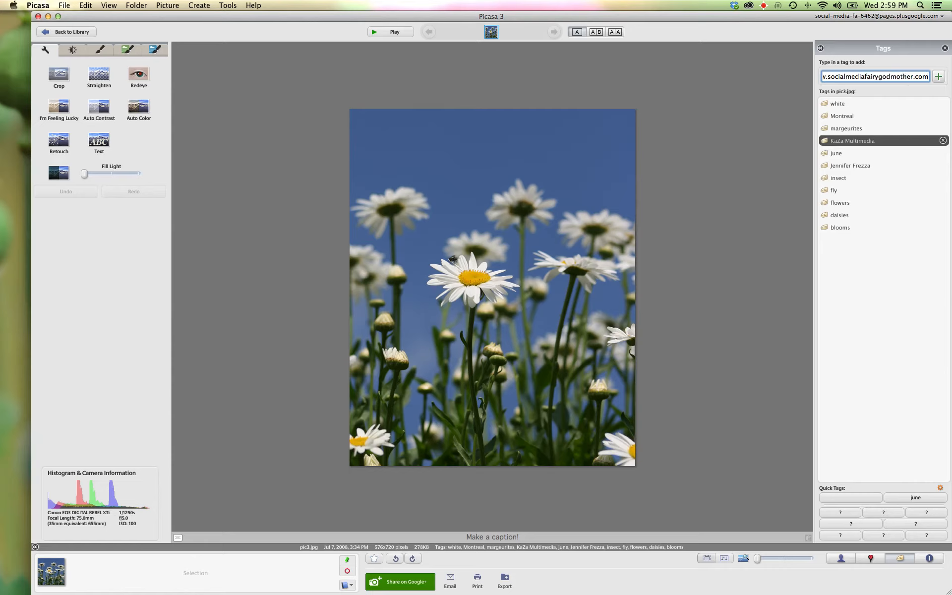
{"action": "left_click", "coordinate": [938, 77]}
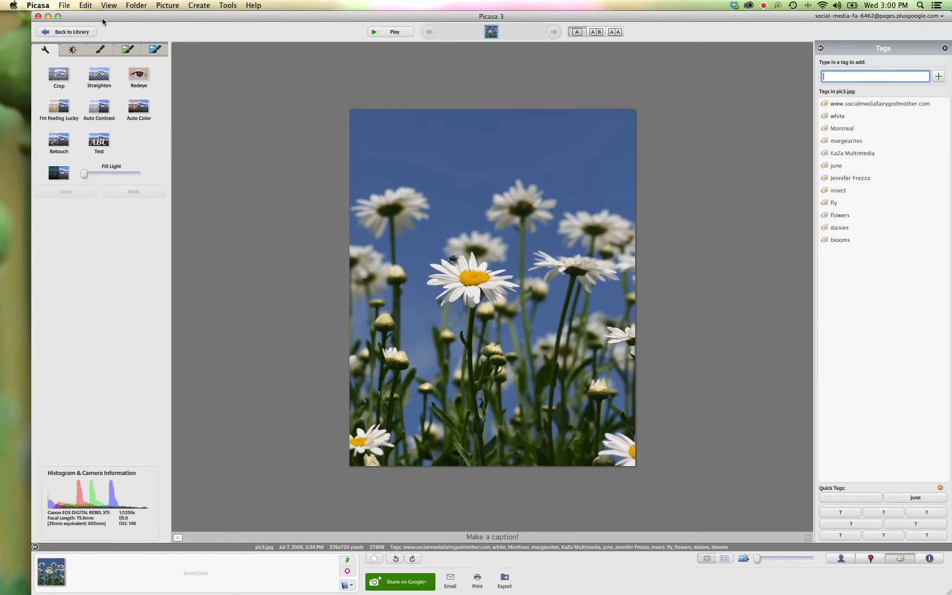
Back in the library, select the duck and daisy photos in 'for display' together
{"action": "left_click", "coordinate": [71, 31]}
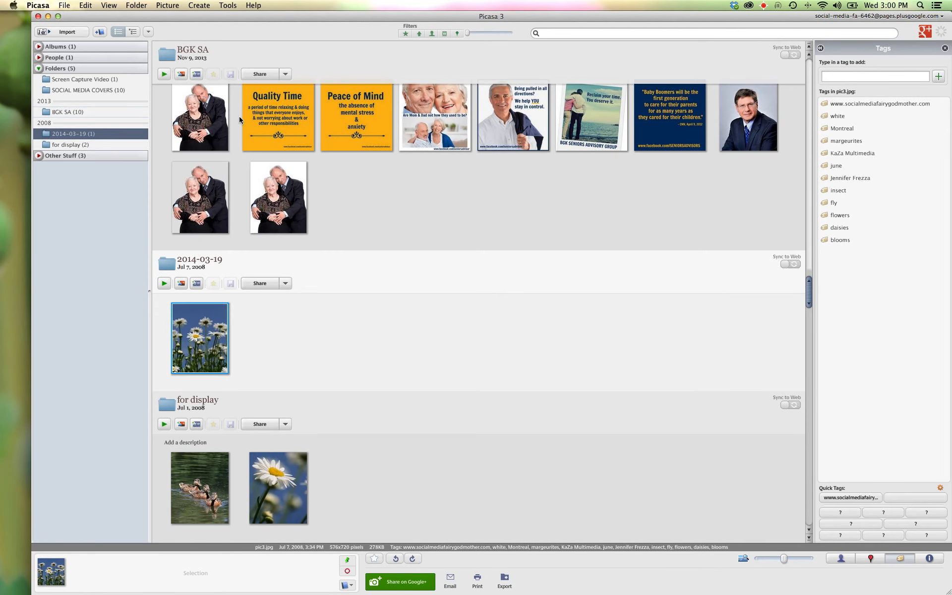
{"action": "mouse_move", "coordinate": [408, 242]}
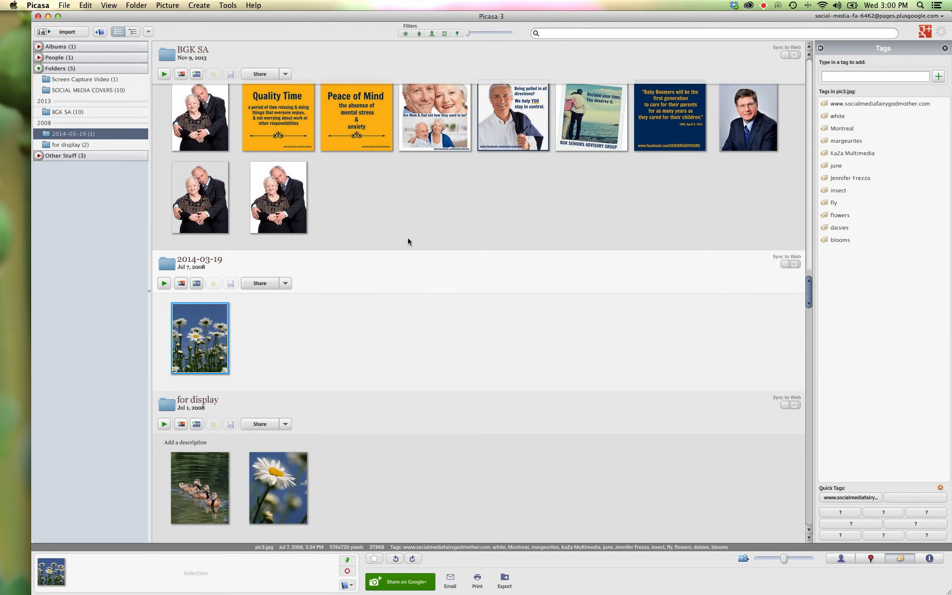
{"action": "mouse_move", "coordinate": [258, 508]}
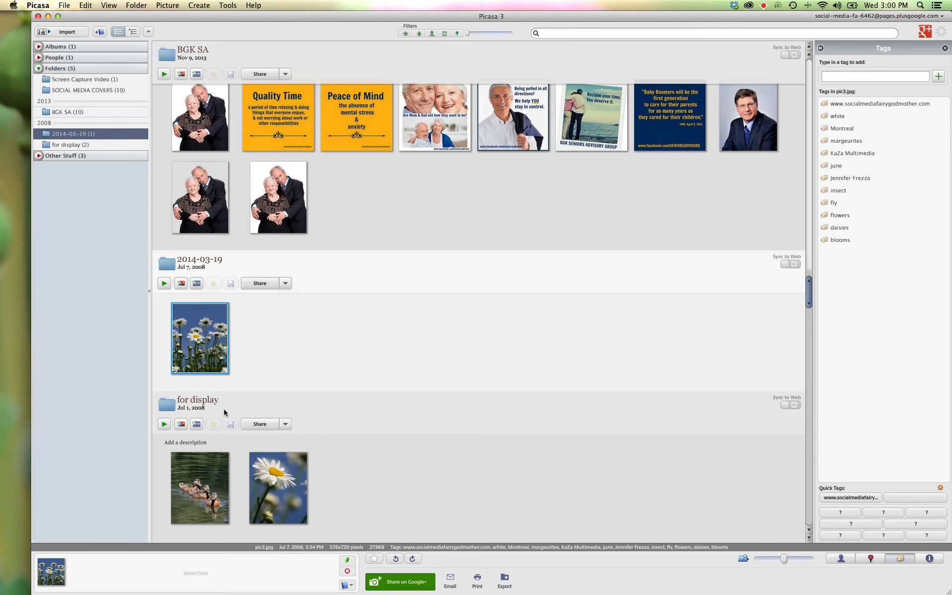
{"action": "left_click", "coordinate": [200, 488]}
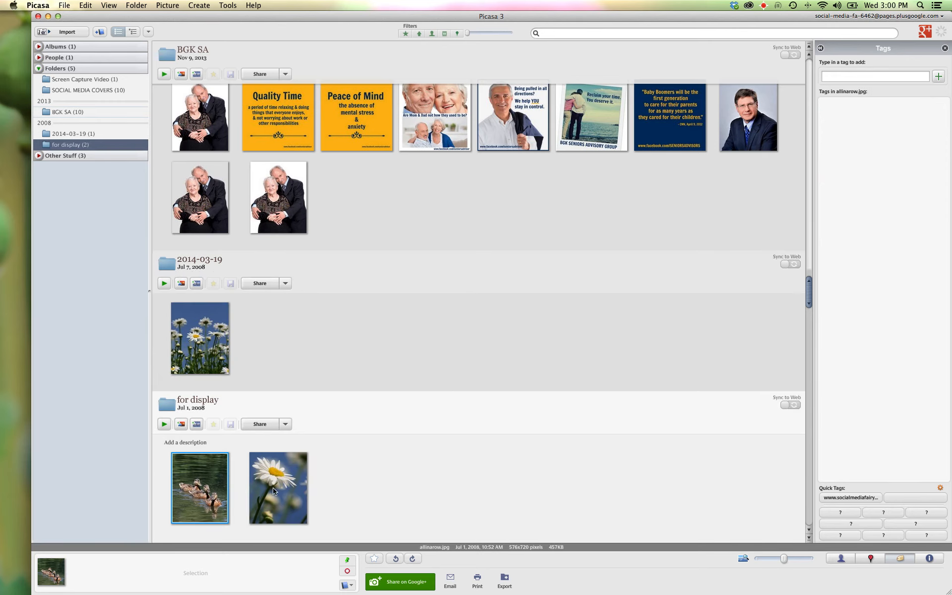
{"action": "mouse_move", "coordinate": [200, 476]}
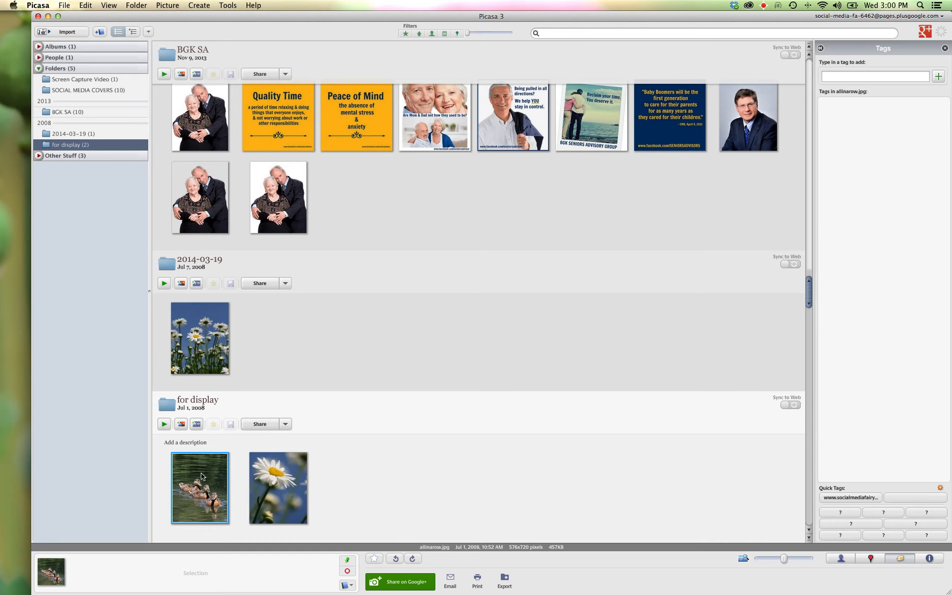
{"action": "mouse_move", "coordinate": [277, 476]}
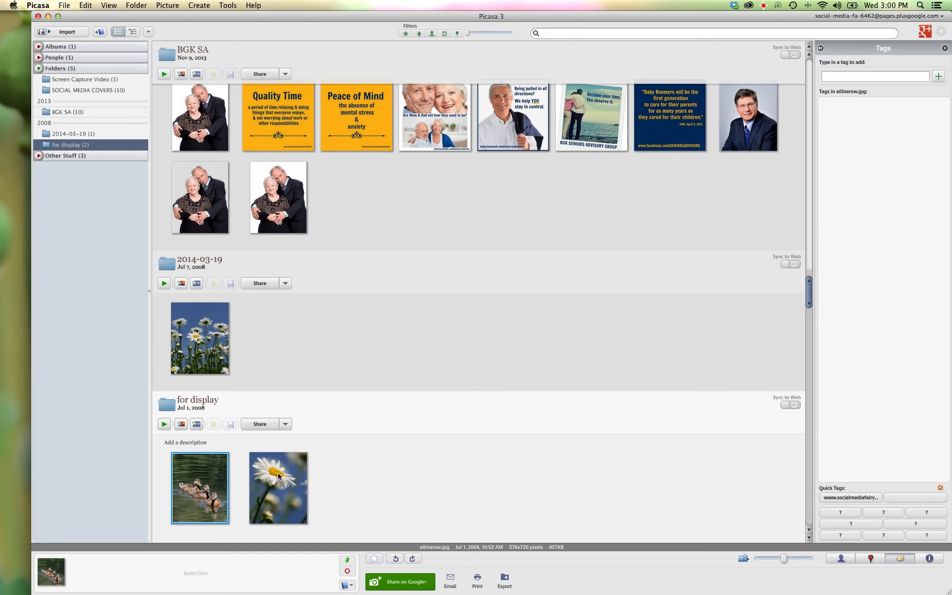
{"action": "left_click", "coordinate": [278, 488]}
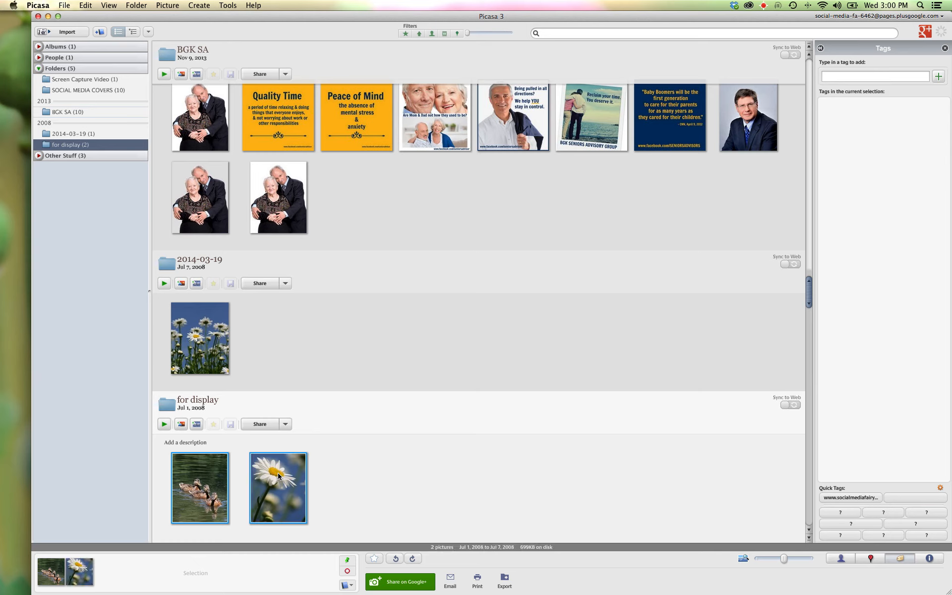
{"action": "left_click", "coordinate": [874, 77]}
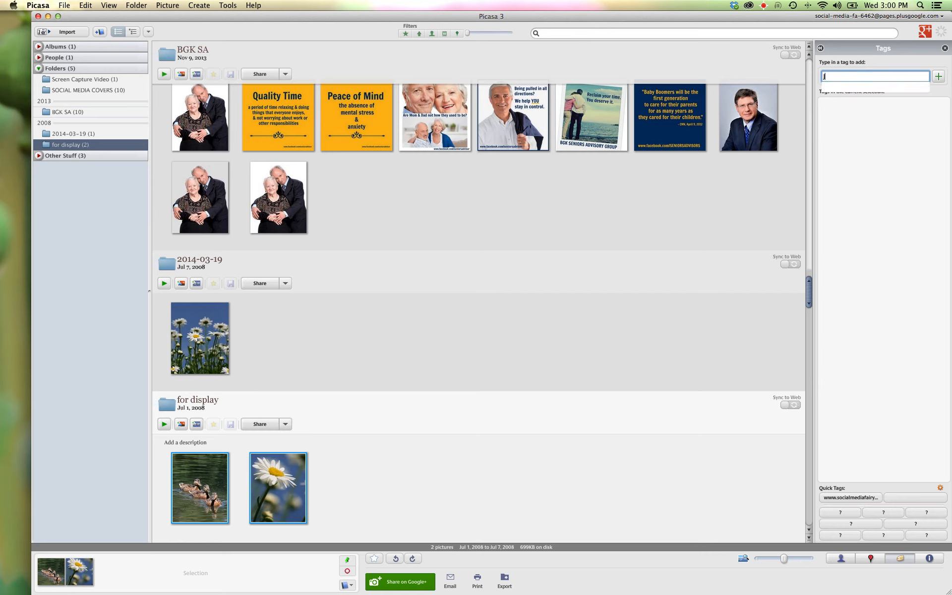
{"action": "type", "text": "Jennifer Frezza"}
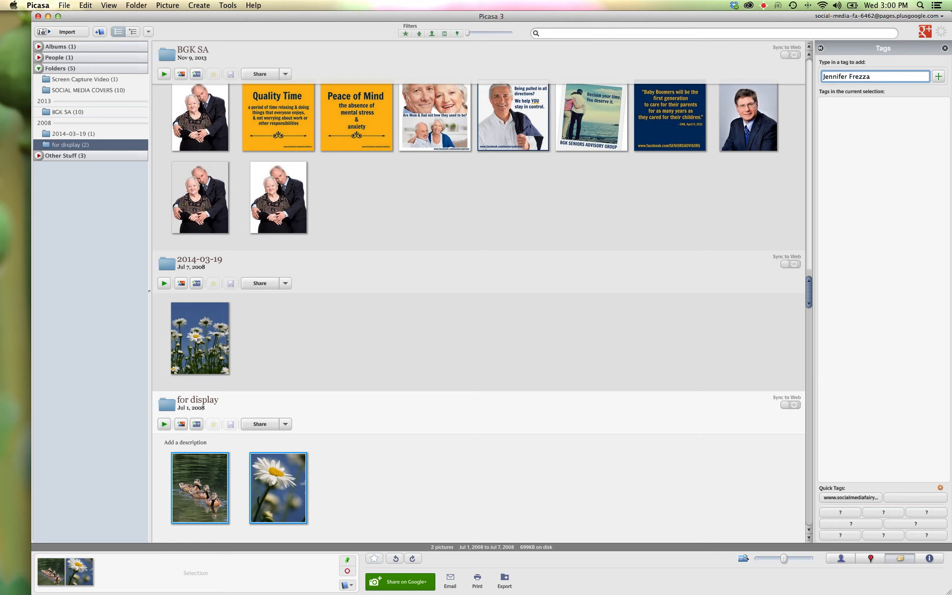
{"action": "type", "text": ","}
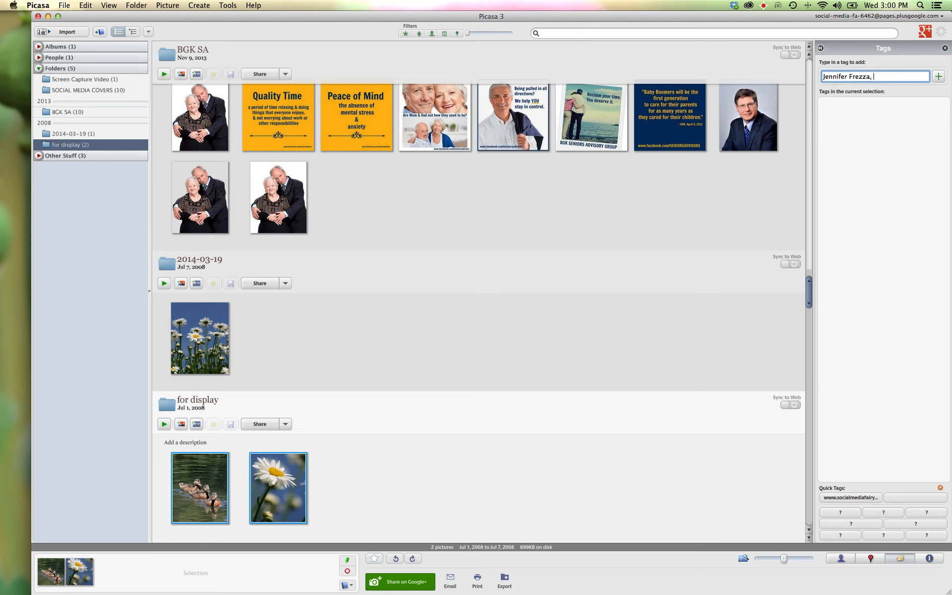
{"action": "type", "text": "www.socia"}
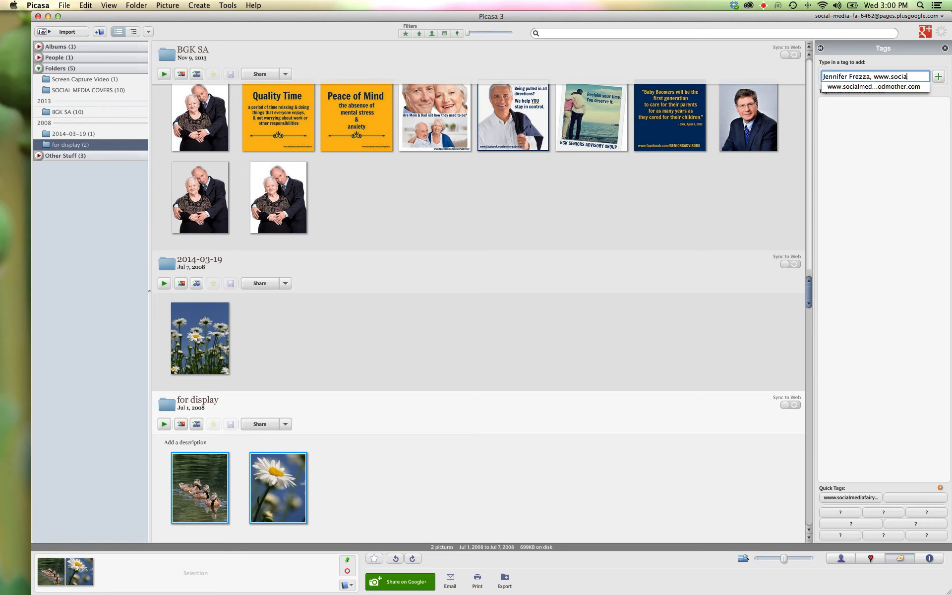
{"action": "left_click", "coordinate": [874, 86]}
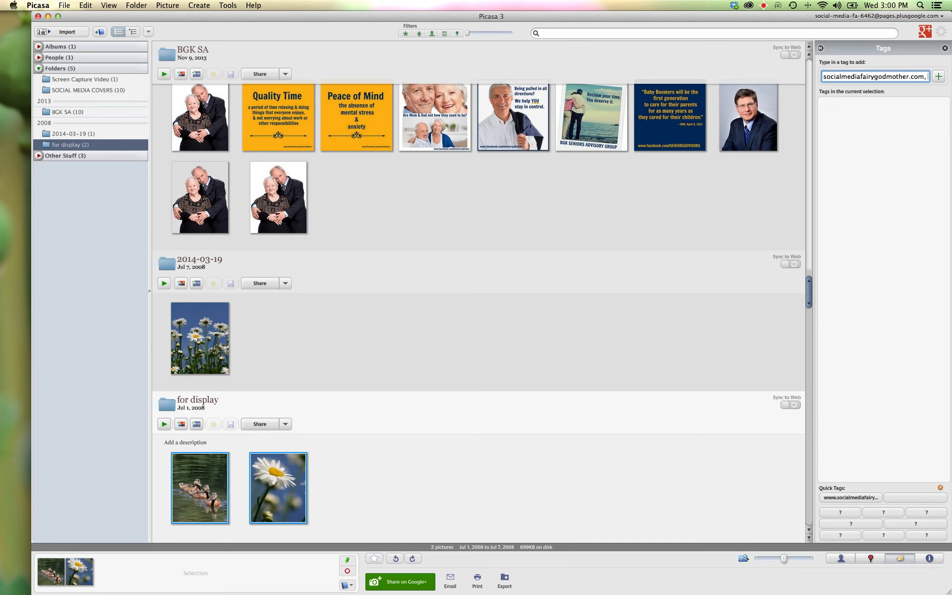
{"action": "type", "text": ", nature,"}
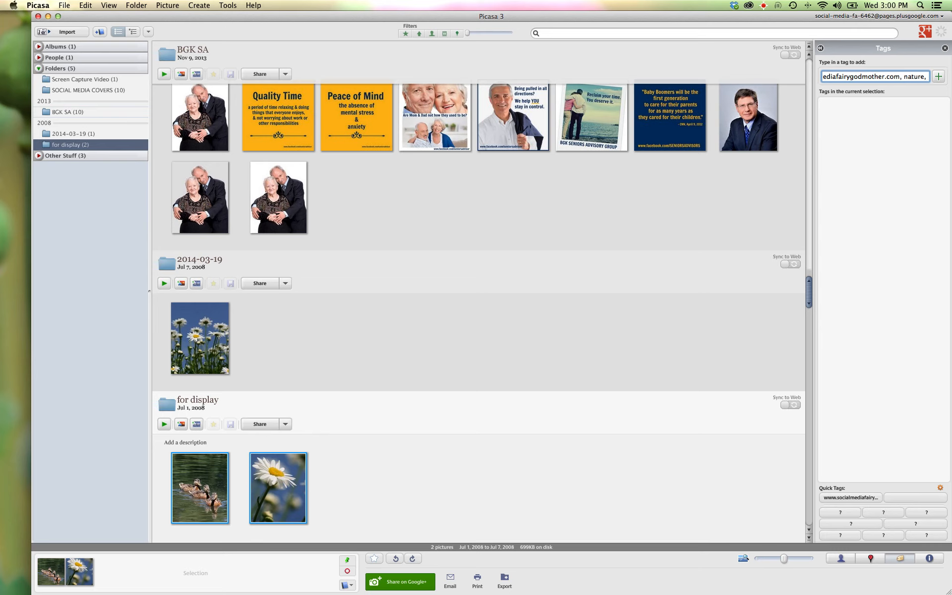
{"action": "type", "text": "2008,"}
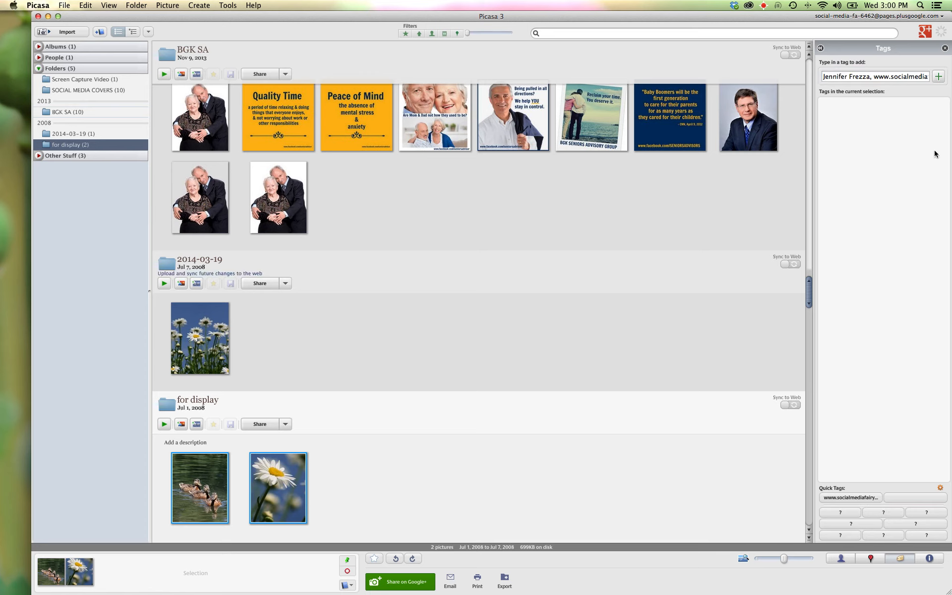
Apply the entered tags to both selected photos and review the resulting tag list
{"action": "left_click", "coordinate": [939, 77]}
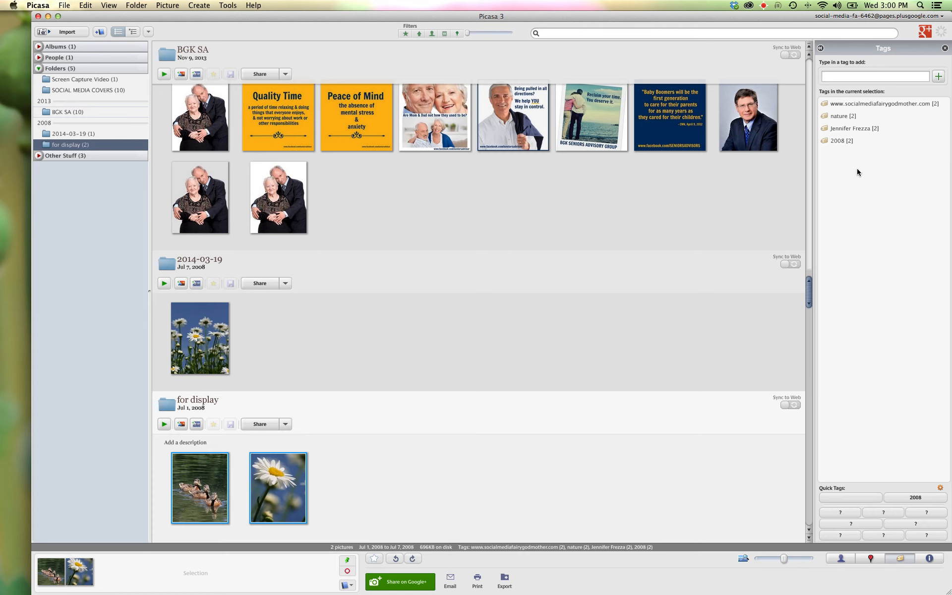
{"action": "left_click", "coordinate": [841, 116]}
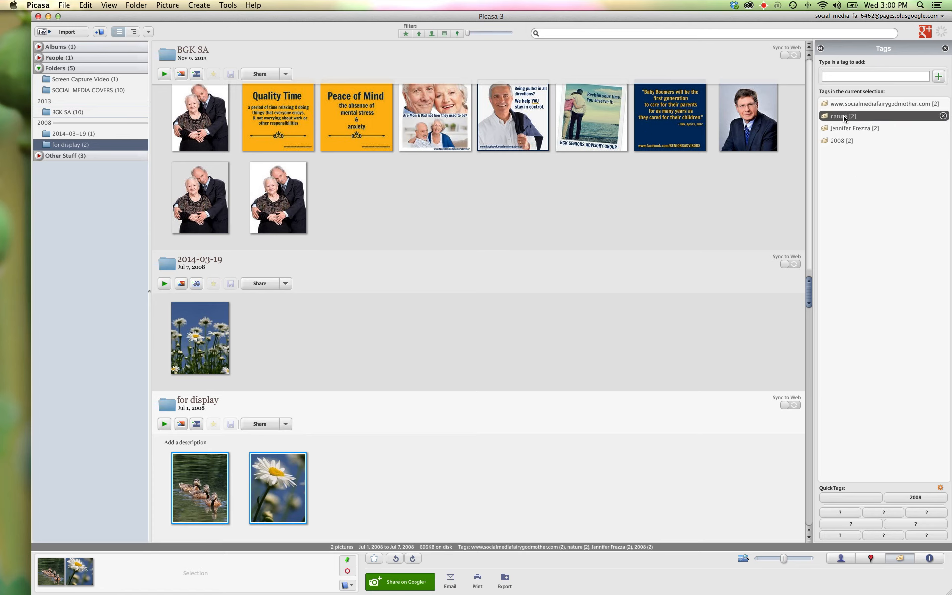
{"action": "mouse_move", "coordinate": [872, 240]}
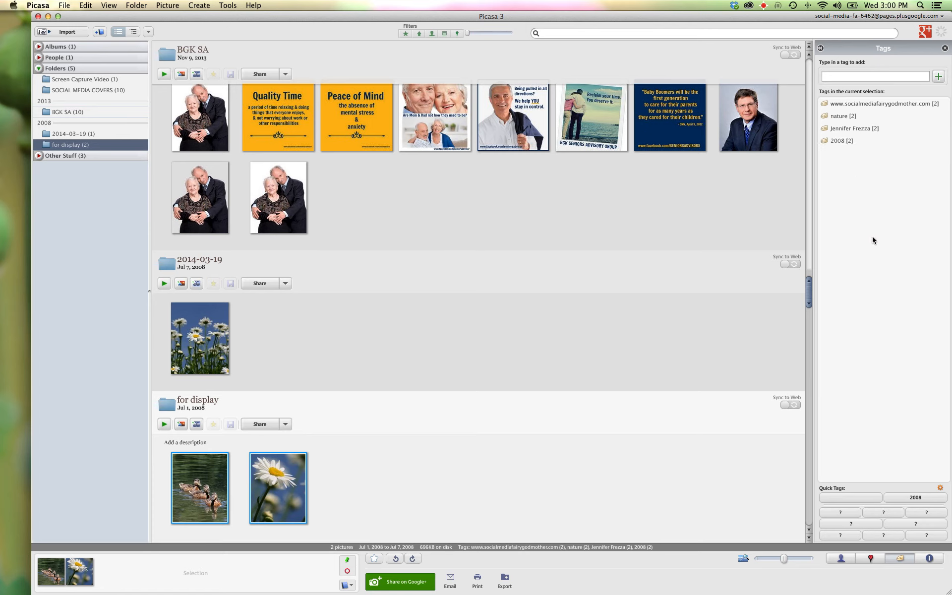
{"action": "mouse_move", "coordinate": [339, 281]}
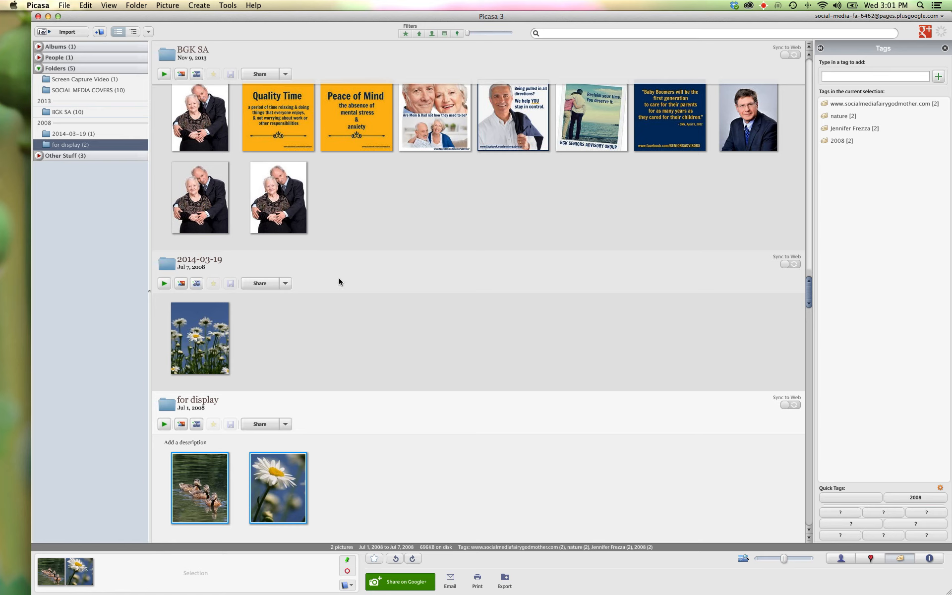
{"action": "scroll", "scroll_direction": "up", "scroll_amount": 3}
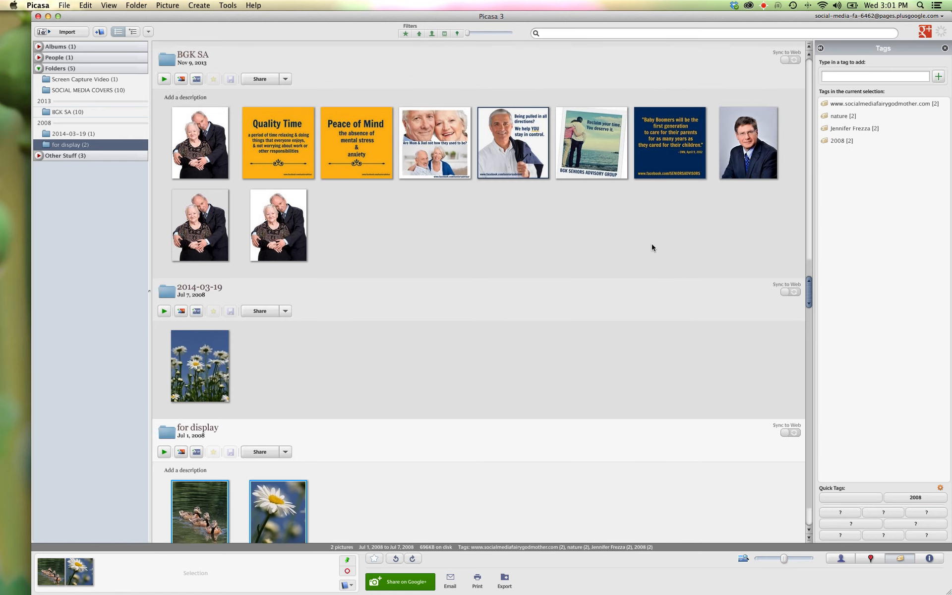
{"action": "scroll", "scroll_direction": "down", "scroll_amount": 3}
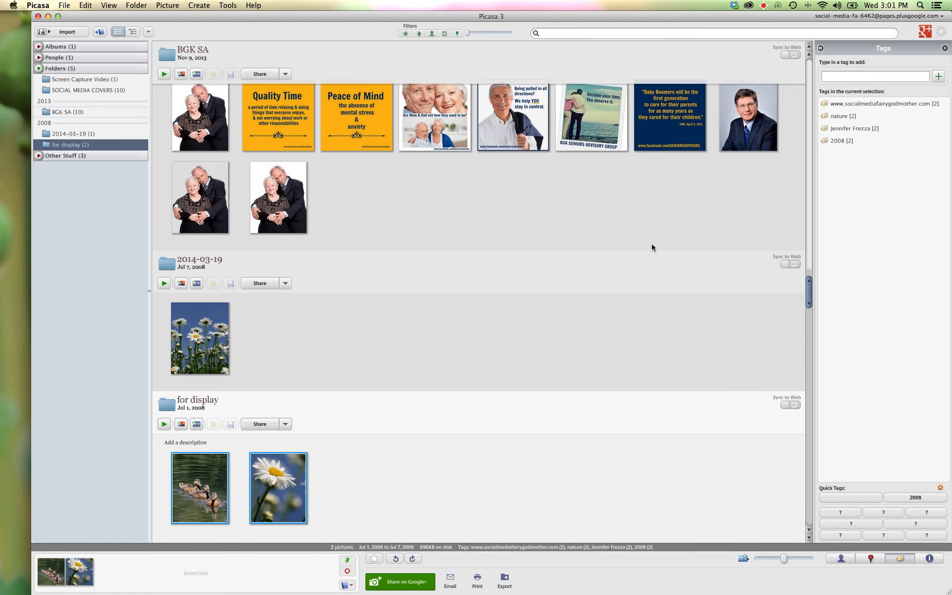